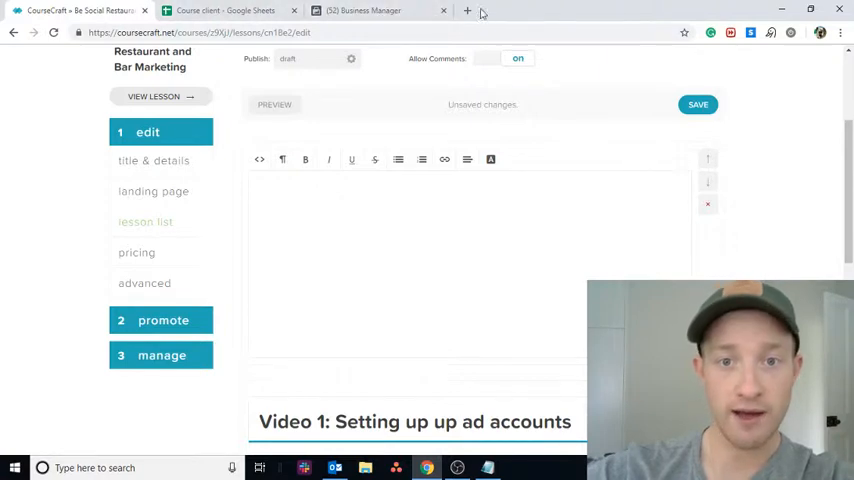
Load manychat.com in a new tab, check Business Manager, then load facebook.com in another tab.
{"action": "left_click", "coordinate": [466, 10]}
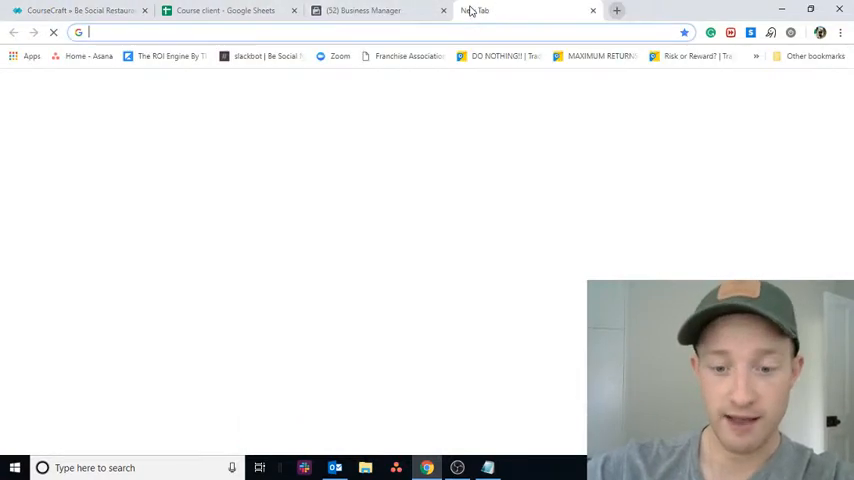
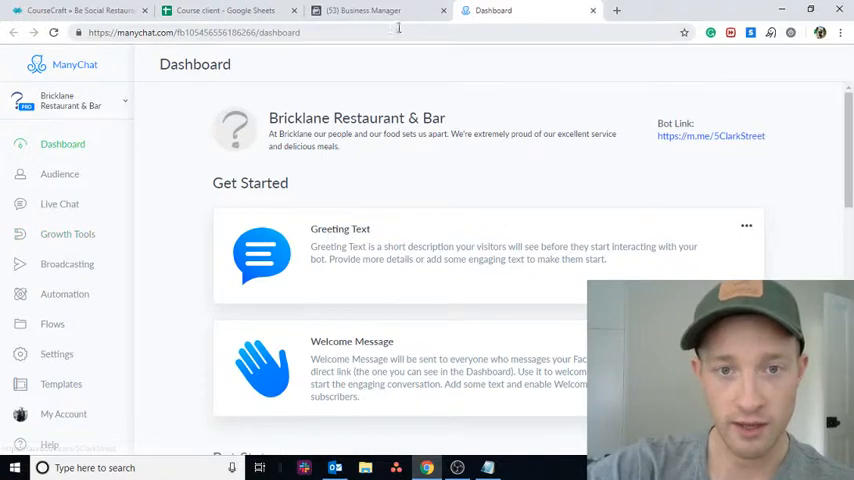
{"action": "left_click", "coordinate": [376, 14]}
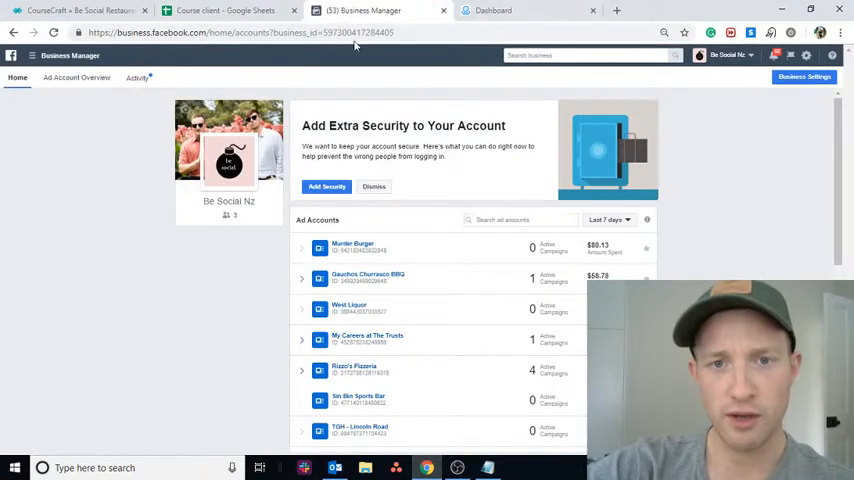
{"action": "left_click", "coordinate": [616, 12]}
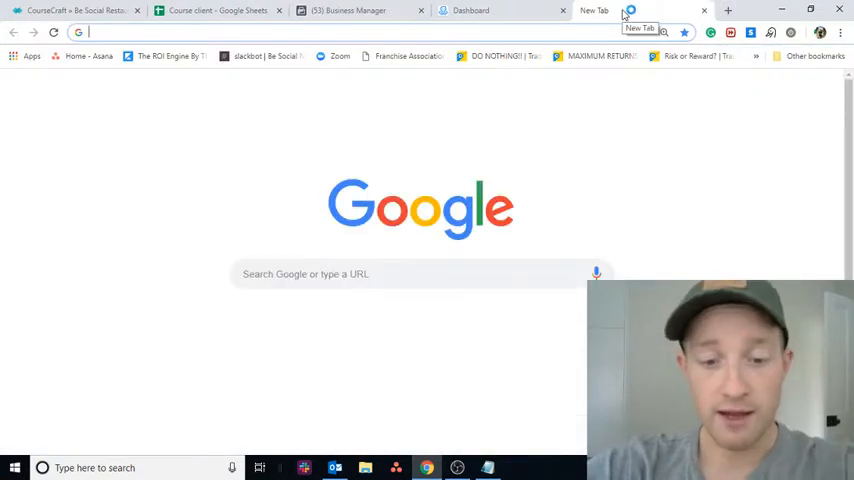
{"action": "type", "text": "https://www.facebook.com"}
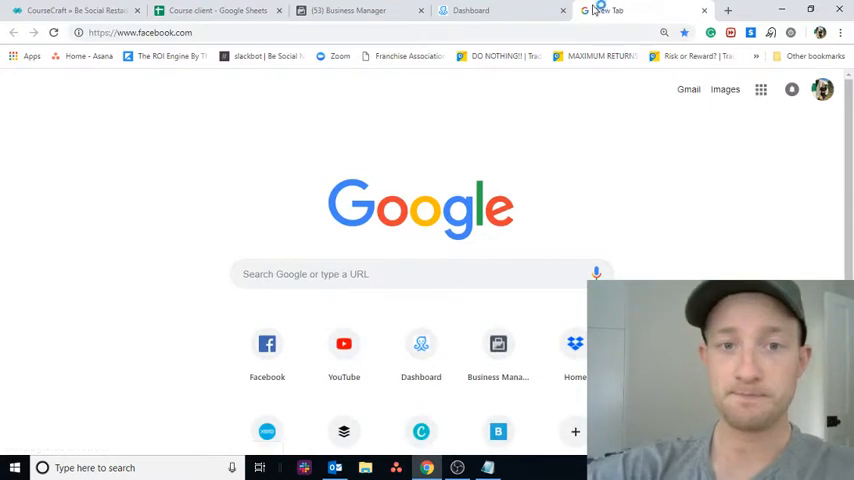
Search Facebook for "murder burger" and open the Murder Burger Page from the results.
{"action": "left_click", "coordinate": [268, 344]}
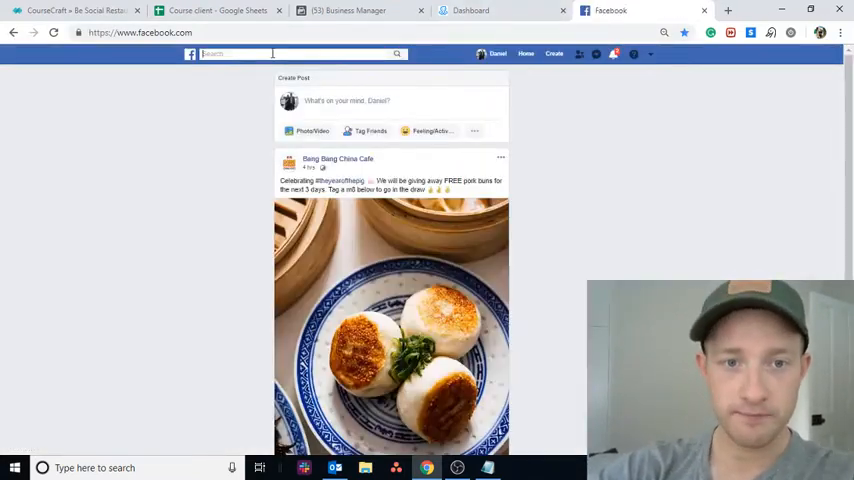
{"action": "type", "text": "murder"}
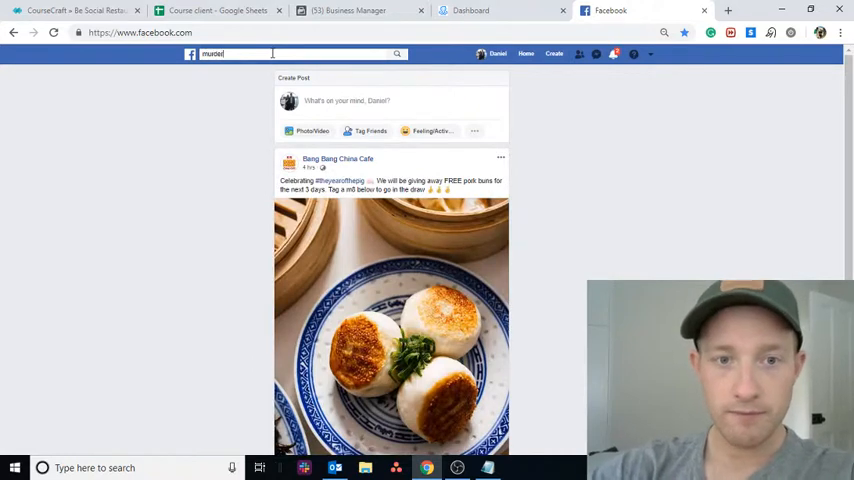
{"action": "type", "text": "burger"}
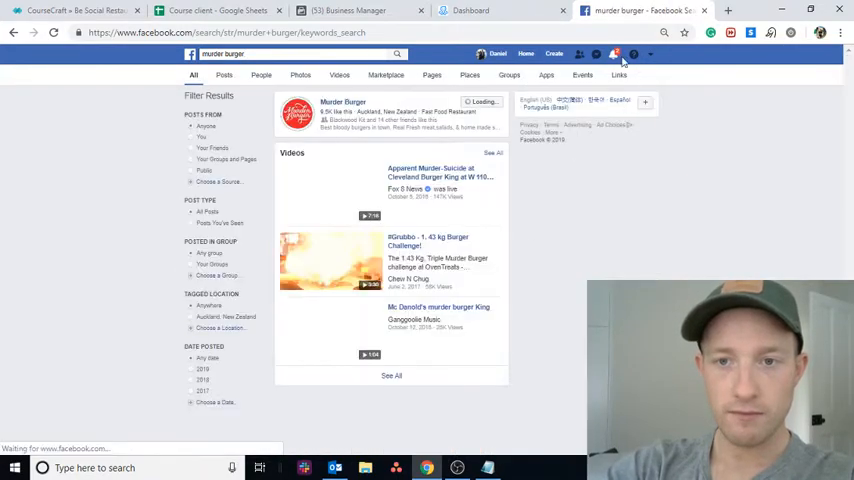
{"action": "left_click", "coordinate": [614, 54]}
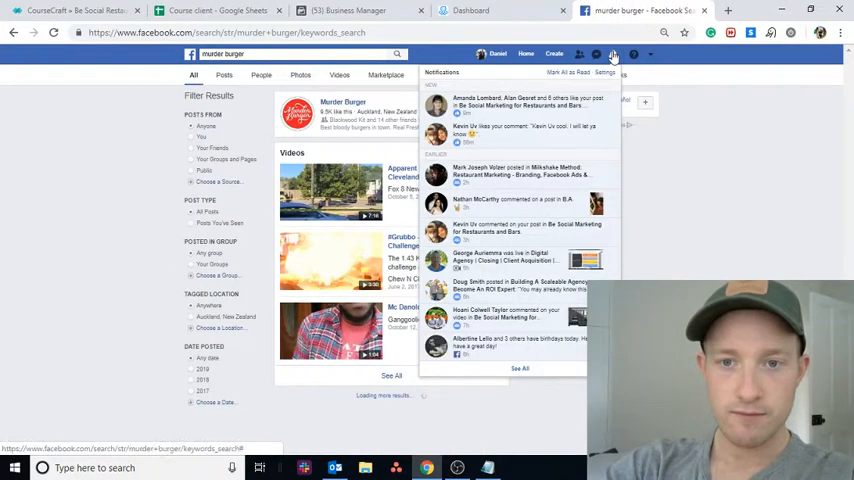
{"action": "left_click", "coordinate": [612, 54]}
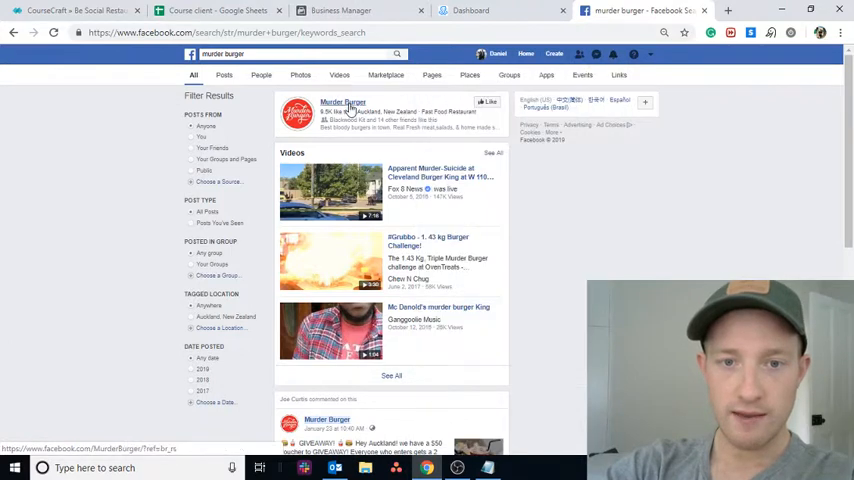
{"action": "left_click", "coordinate": [344, 104]}
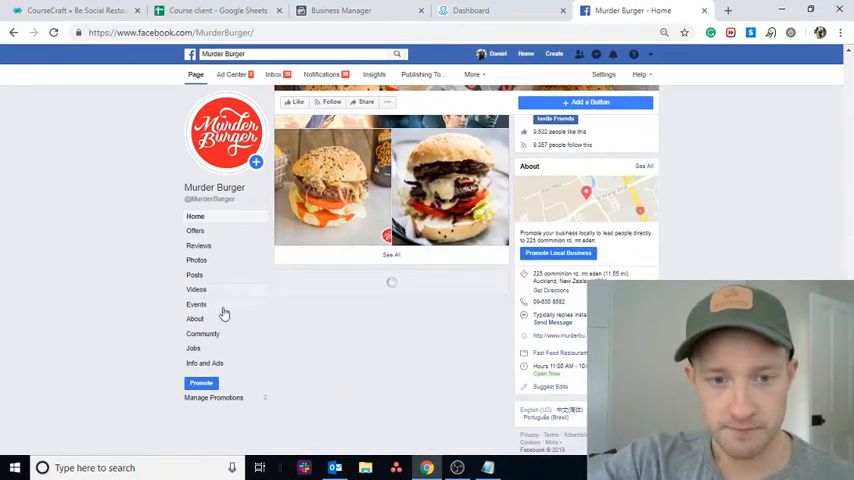
Show the Page's Posts and scroll the timeline down to the comment-for-coupon giveaway post.
{"action": "left_click", "coordinate": [196, 276]}
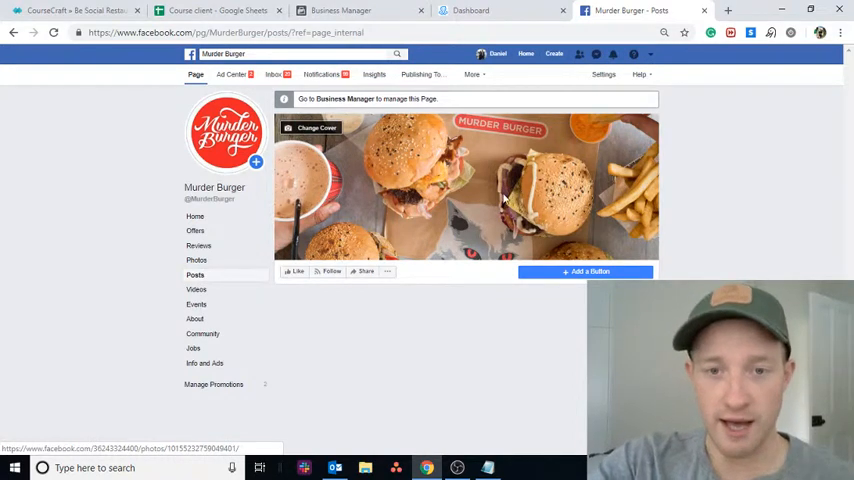
{"action": "mouse_move", "coordinate": [710, 246]}
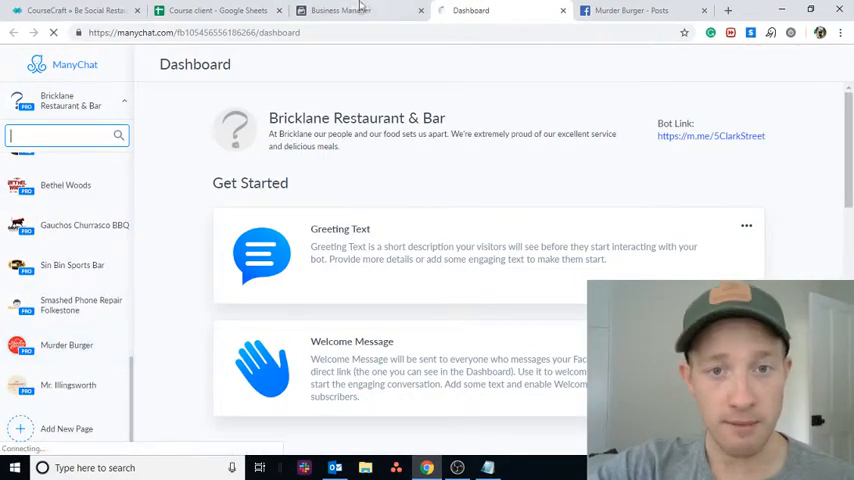
{"action": "left_click", "coordinate": [640, 10]}
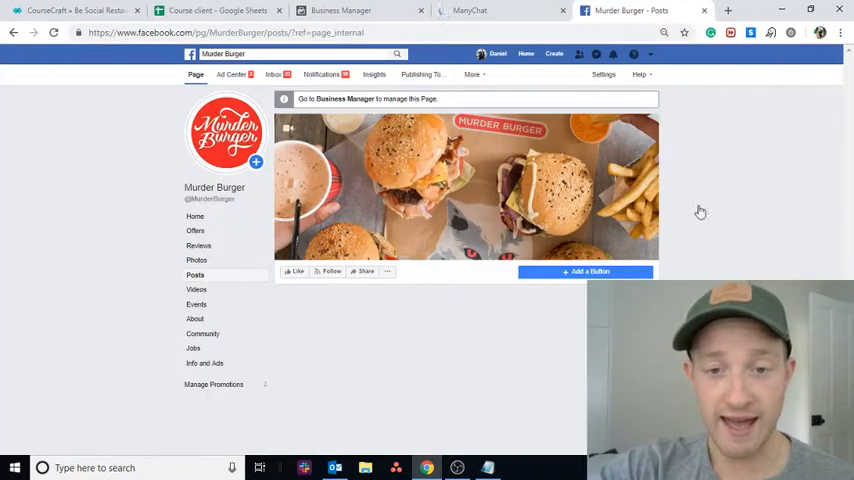
{"action": "scroll", "scroll_direction": "down", "scroll_amount": 3}
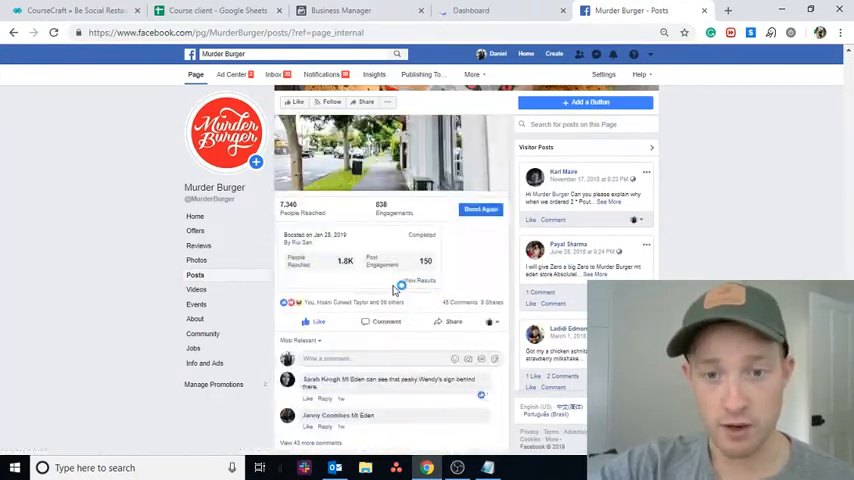
{"action": "left_click", "coordinate": [470, 12]}
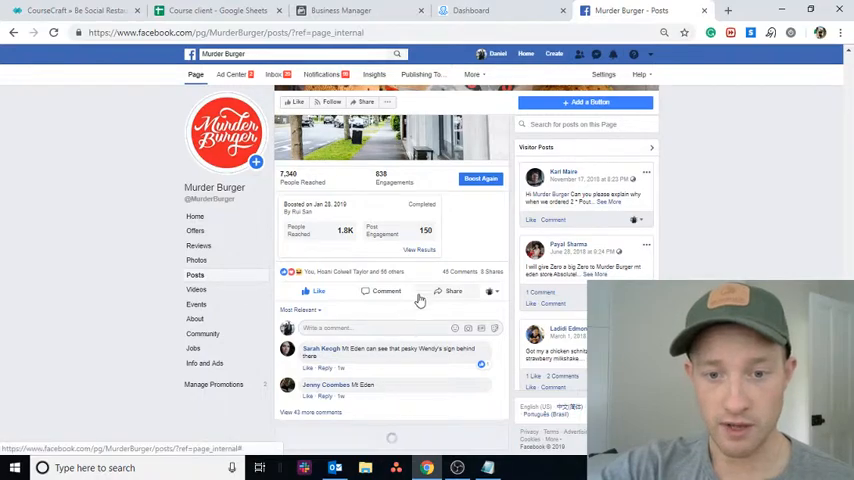
{"action": "scroll", "scroll_direction": "down", "scroll_amount": 3}
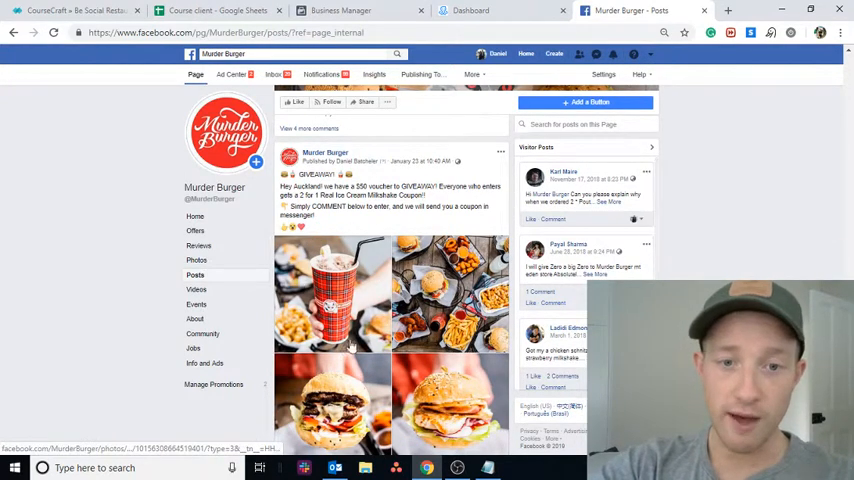
{"action": "scroll", "scroll_direction": "down", "scroll_amount": 3}
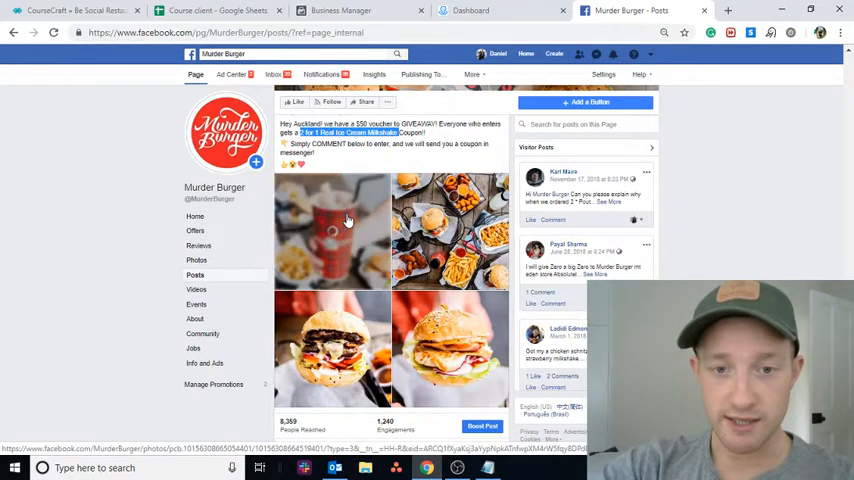
{"action": "left_click", "coordinate": [332, 230]}
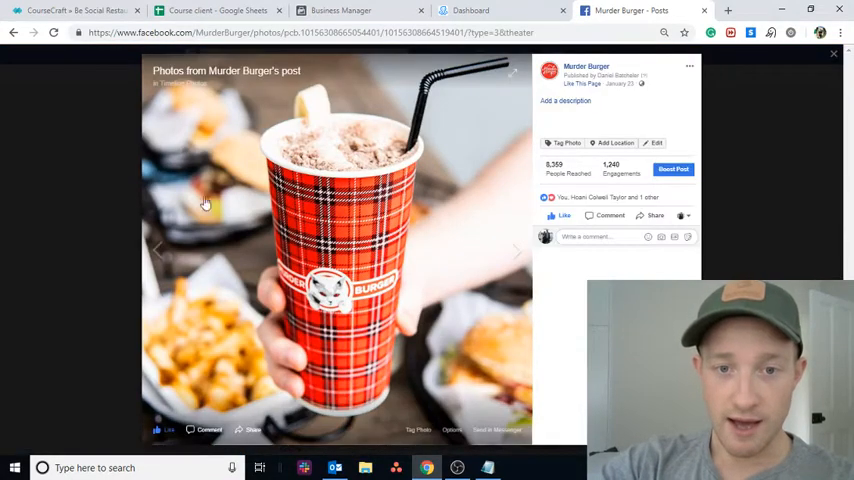
{"action": "left_click", "coordinate": [516, 252]}
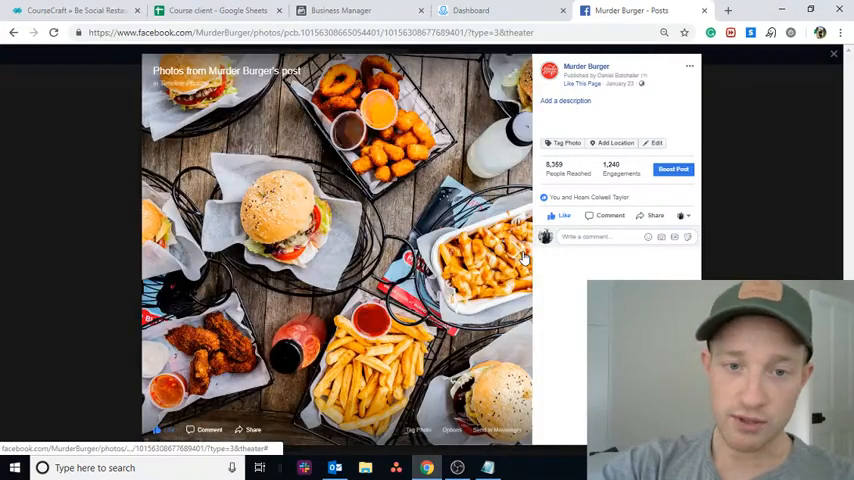
{"action": "left_click", "coordinate": [520, 252]}
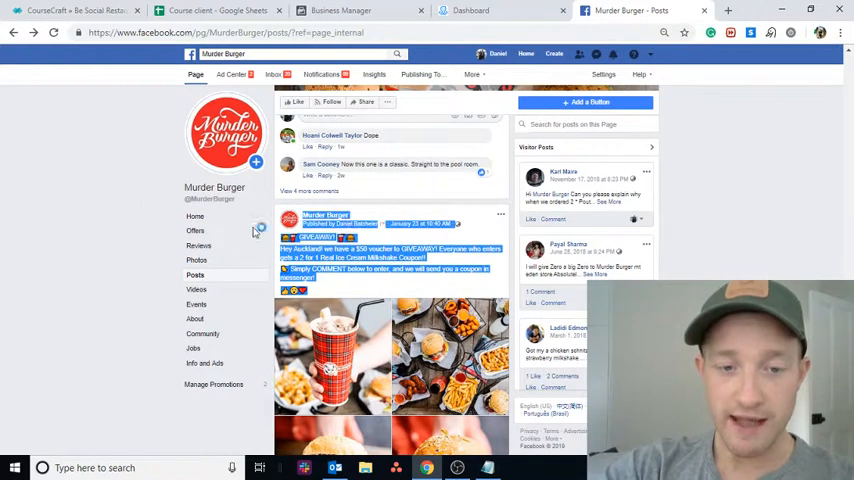
{"action": "scroll", "scroll_direction": "down", "scroll_amount": 3}
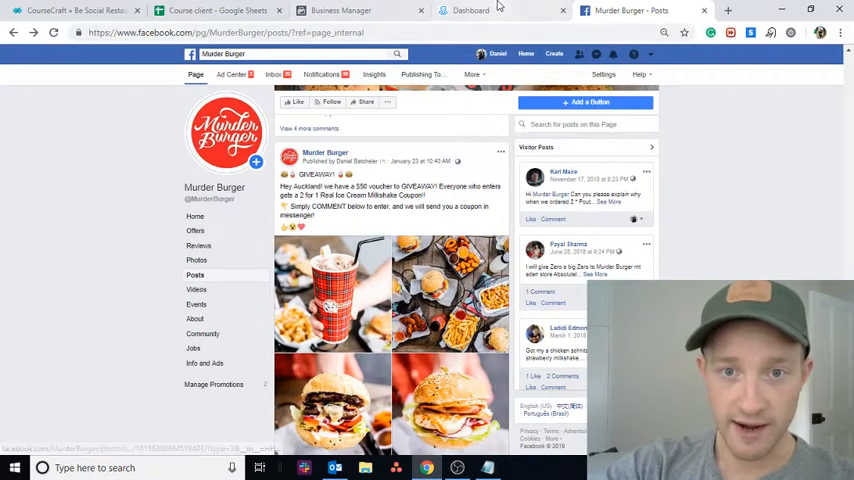
{"action": "mouse_move", "coordinate": [490, 12]}
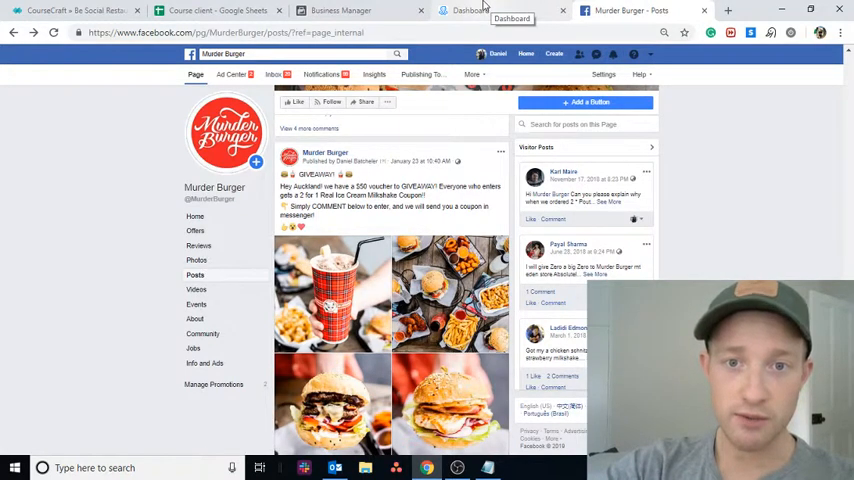
From ManyChat Growth Tools, start a new tool of type Facebook Comments.
{"action": "left_click", "coordinate": [470, 14]}
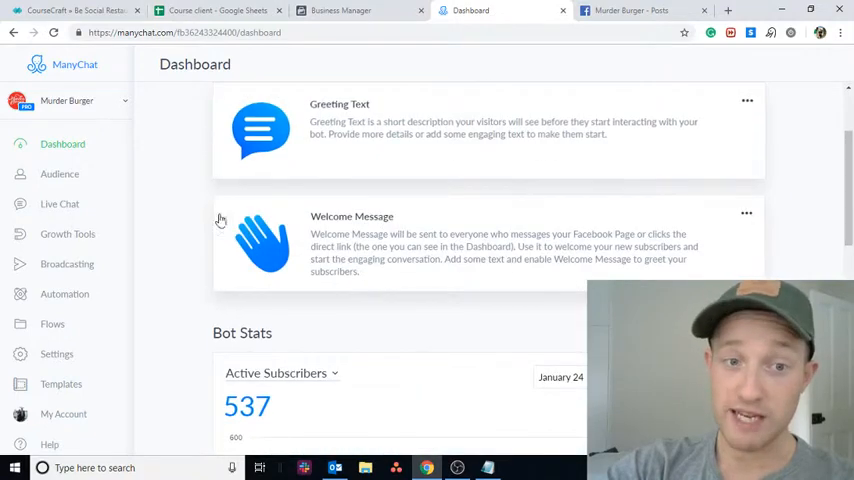
{"action": "left_click", "coordinate": [68, 234]}
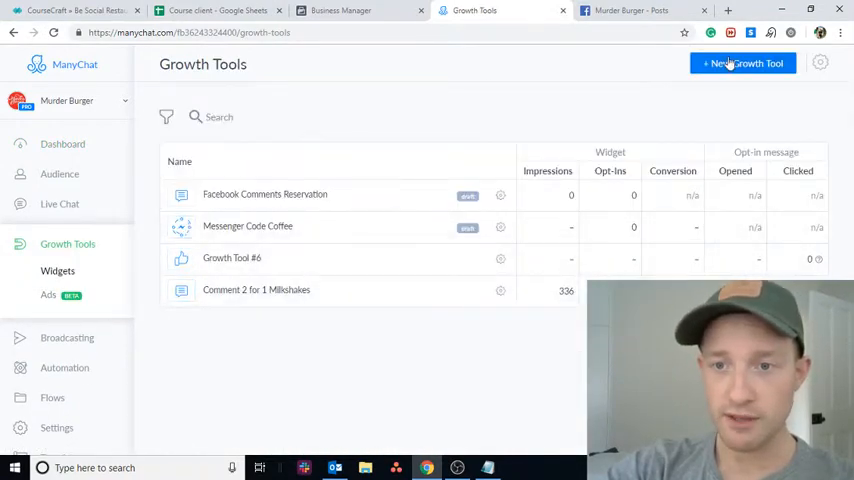
{"action": "left_click", "coordinate": [742, 64]}
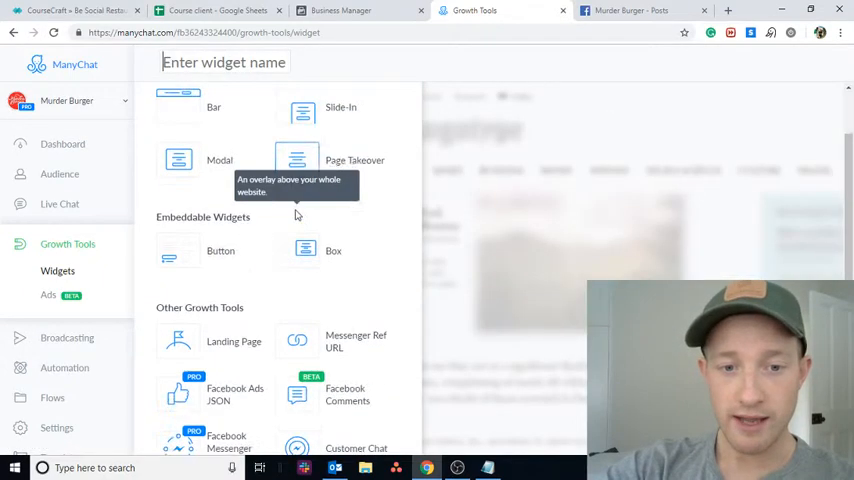
{"action": "scroll", "scroll_direction": "down", "scroll_amount": 3}
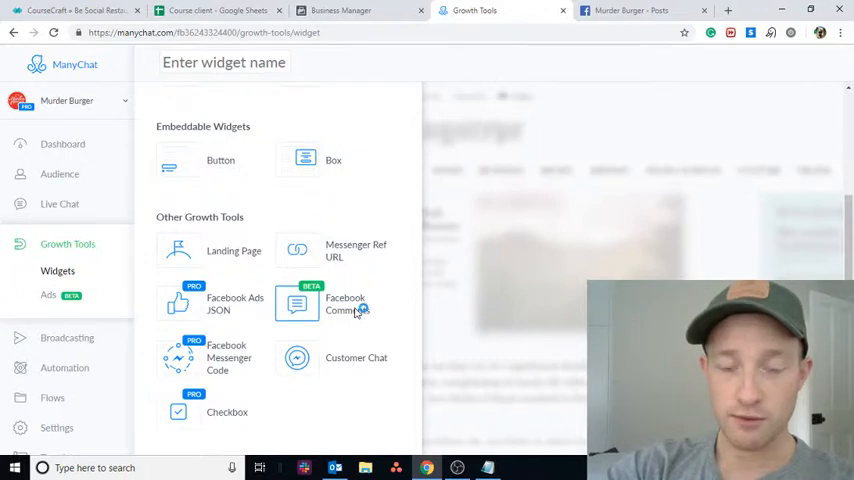
{"action": "left_click", "coordinate": [344, 304]}
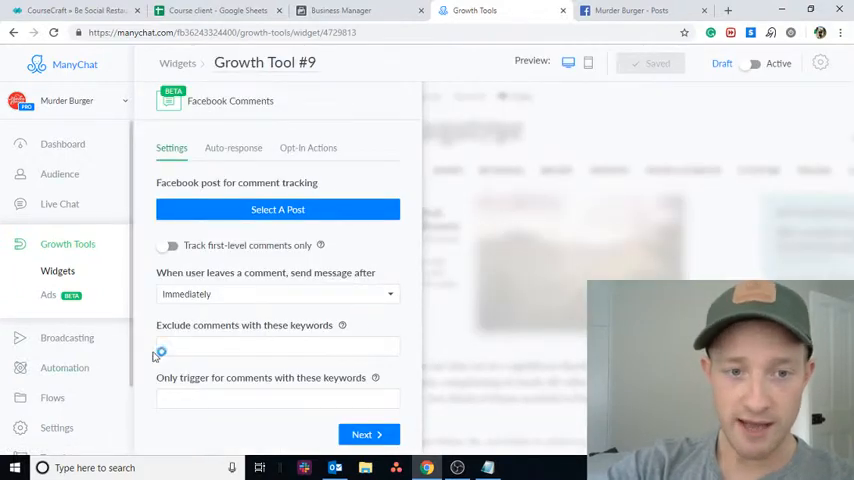
Choose the scheduled crumbed chicken tenders post from Scheduled Posts as the tracked post.
{"action": "left_click", "coordinate": [276, 208]}
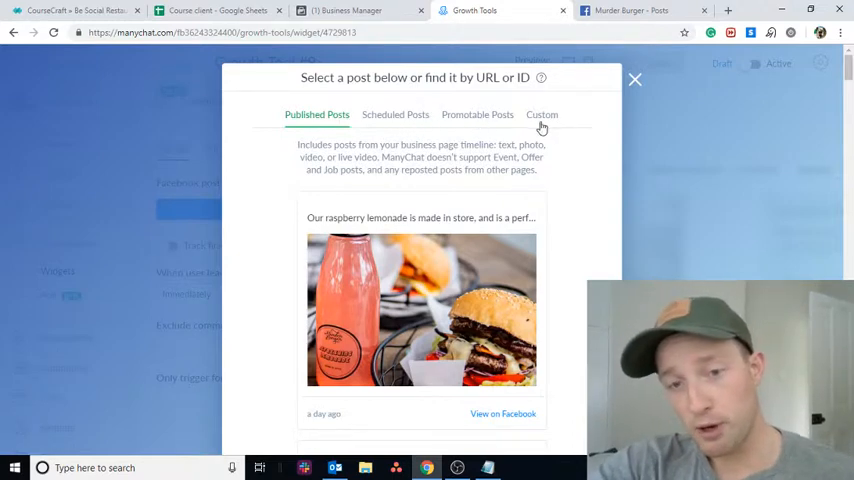
{"action": "left_click", "coordinate": [640, 10]}
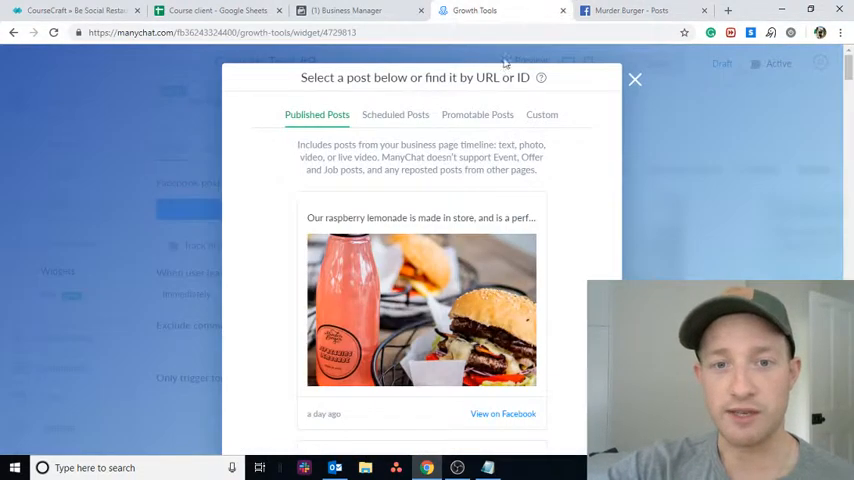
{"action": "left_click", "coordinate": [396, 114]}
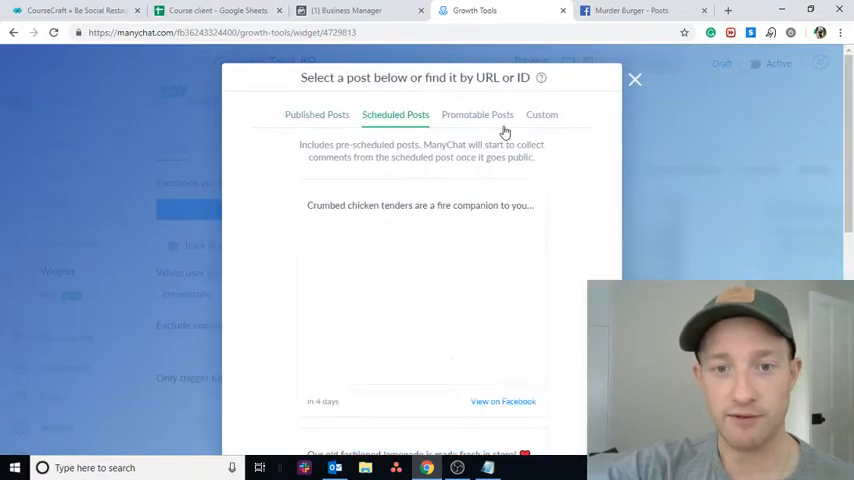
{"action": "scroll", "scroll_direction": "down", "scroll_amount": 3}
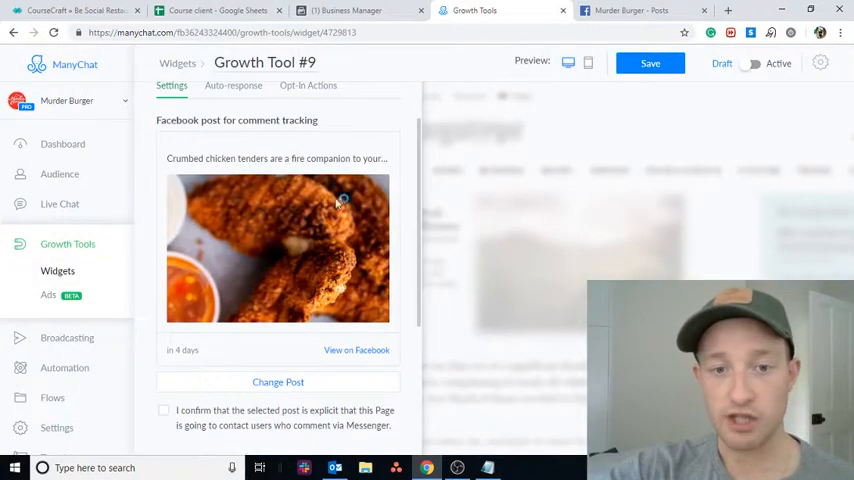
Select the Growth Tool #9 title to rename it "2 for 1 sides Comments".
{"action": "left_click", "coordinate": [640, 12]}
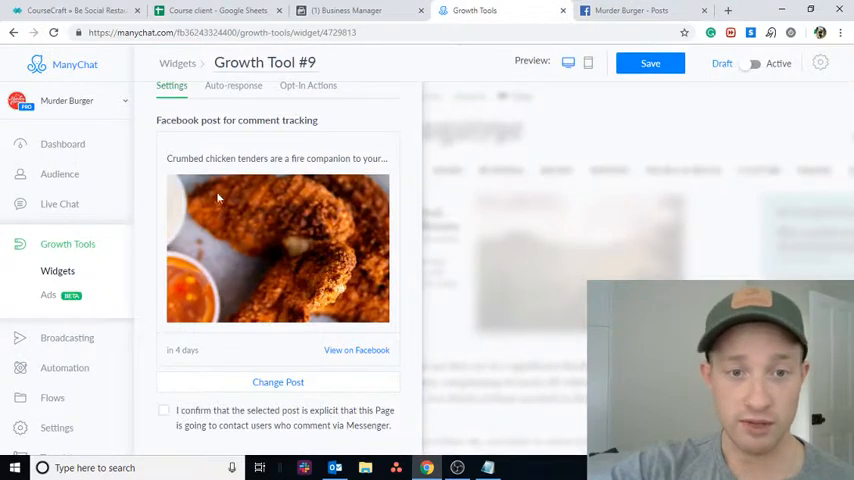
{"action": "left_click", "coordinate": [164, 412]}
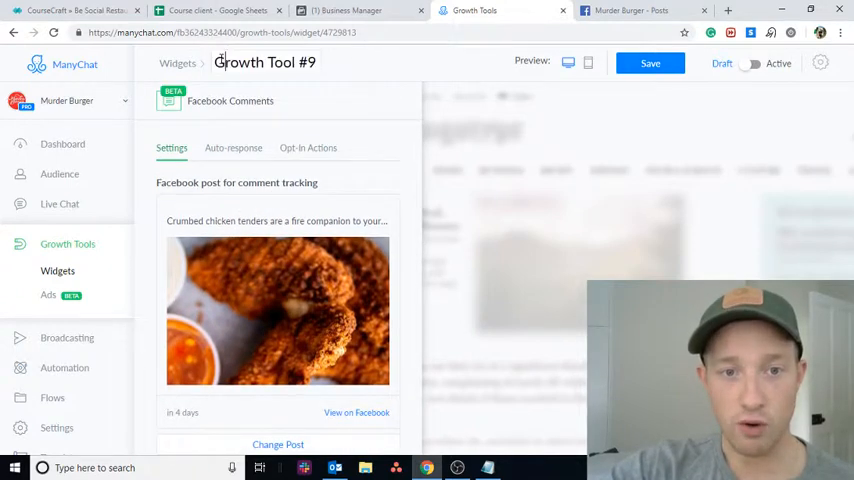
{"action": "double_click", "coordinate": [264, 62]}
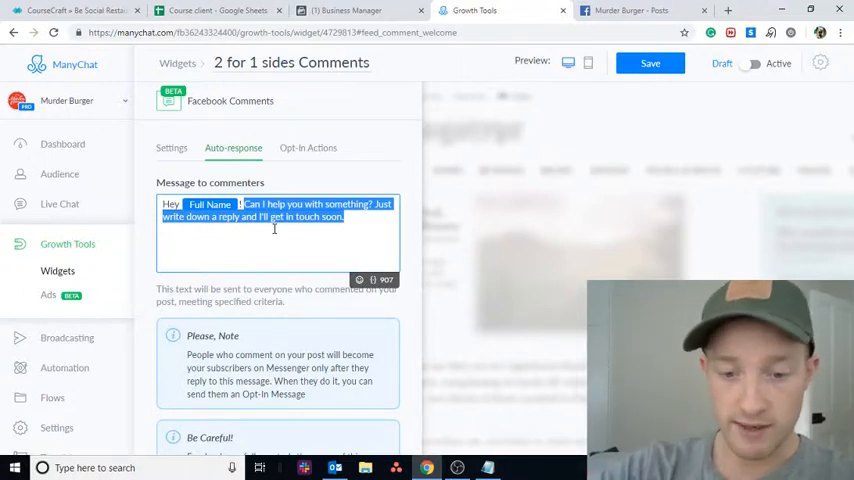
Reword the auto-response to ask commenters to simply reply to get their coupon.
{"action": "type", "text": "simply reply to this message to enter and get y"}
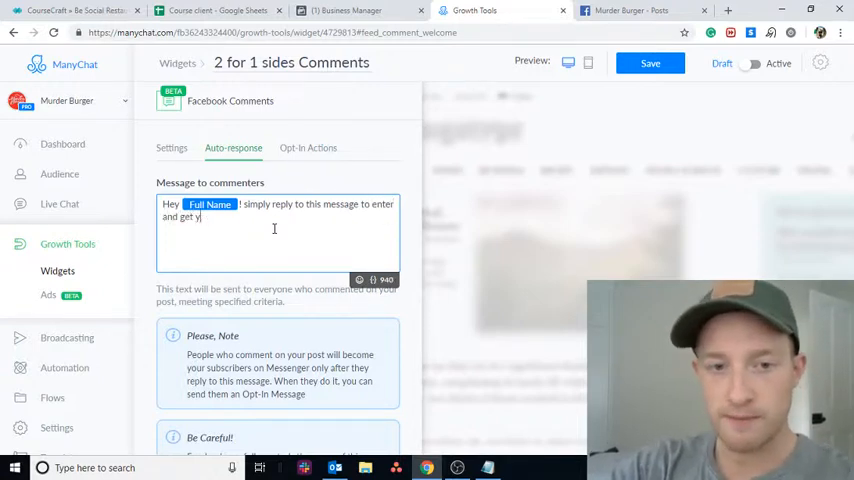
{"action": "type", "text": "our coupon."}
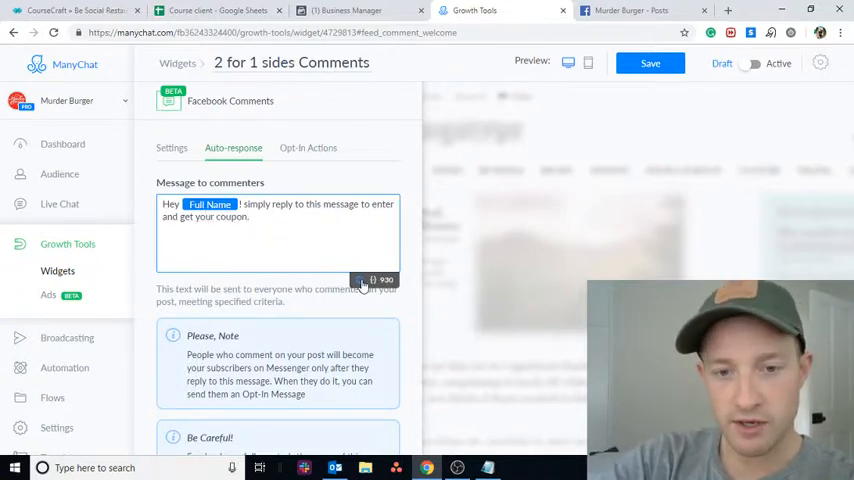
{"action": "left_click", "coordinate": [384, 280]}
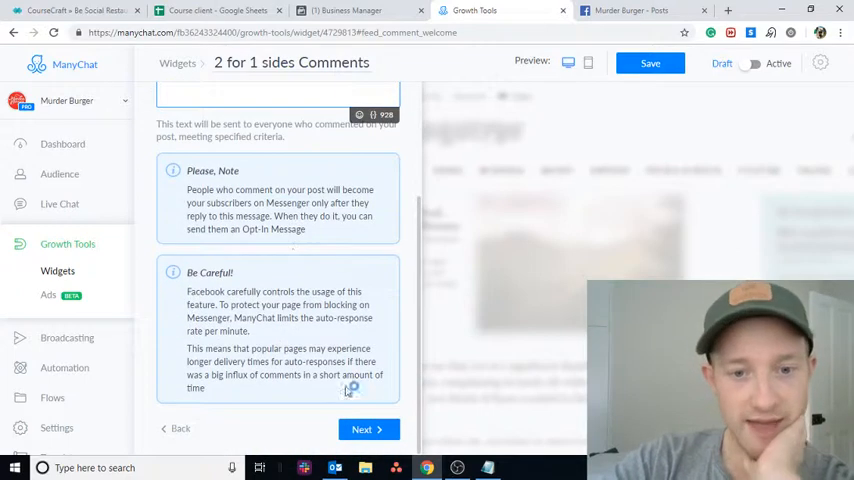
Send the opt-in to everyone who replies and replace its message with the 2 for 1 sides flow.
{"action": "left_click", "coordinate": [368, 428]}
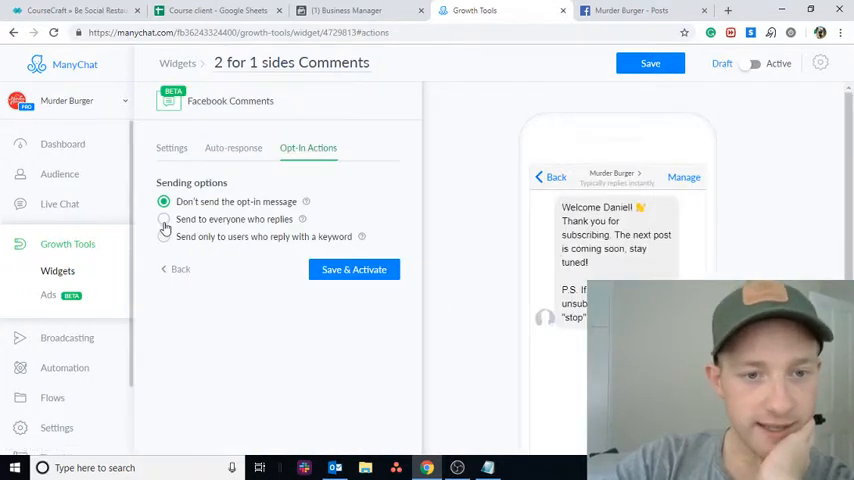
{"action": "left_click", "coordinate": [164, 220]}
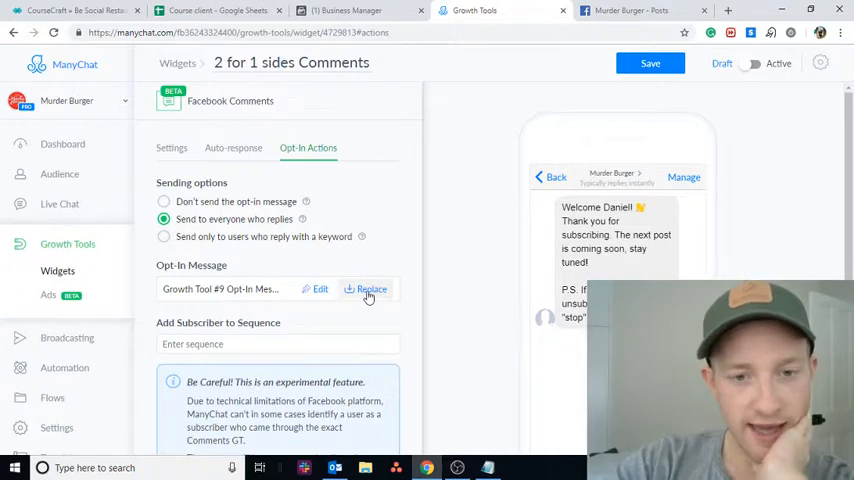
{"action": "left_click", "coordinate": [368, 288]}
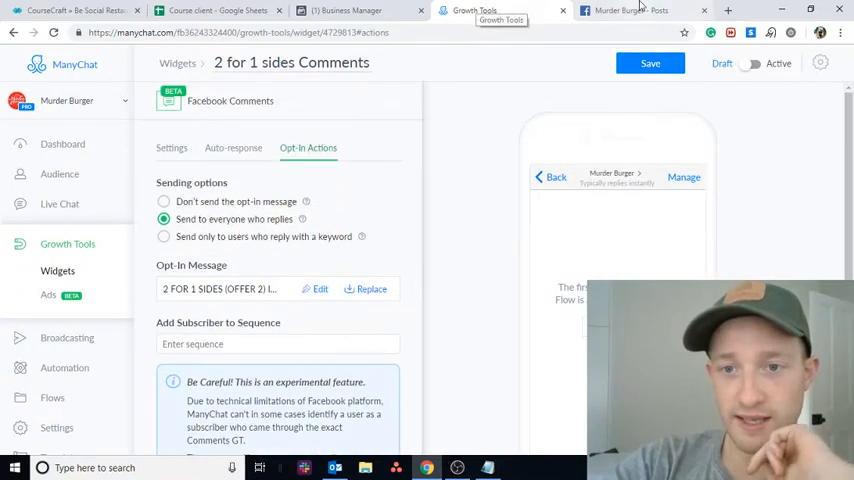
{"action": "left_click", "coordinate": [636, 12]}
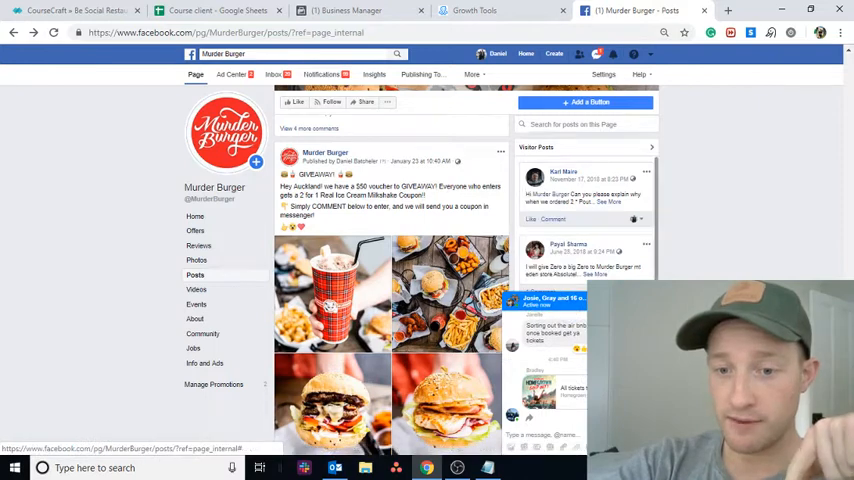
{"action": "left_click", "coordinate": [474, 12]}
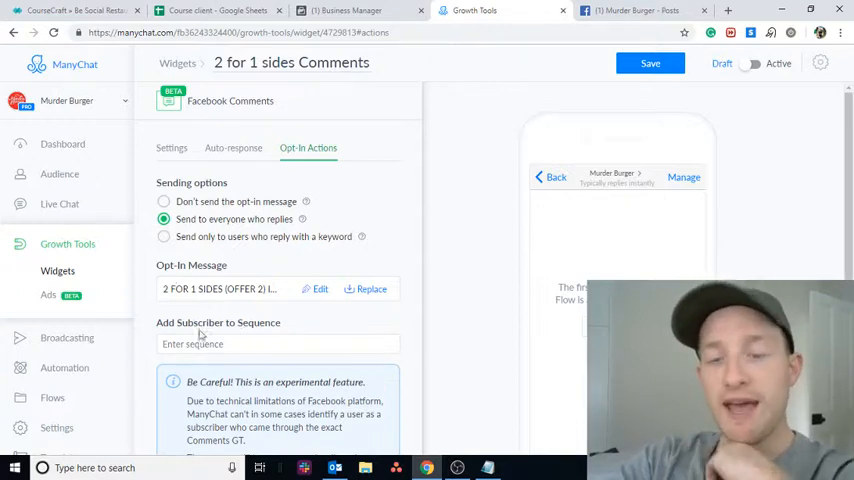
Open the Murder Burger ad account from Business Manager into Ads Manager's campaign list.
{"action": "left_click", "coordinate": [352, 12]}
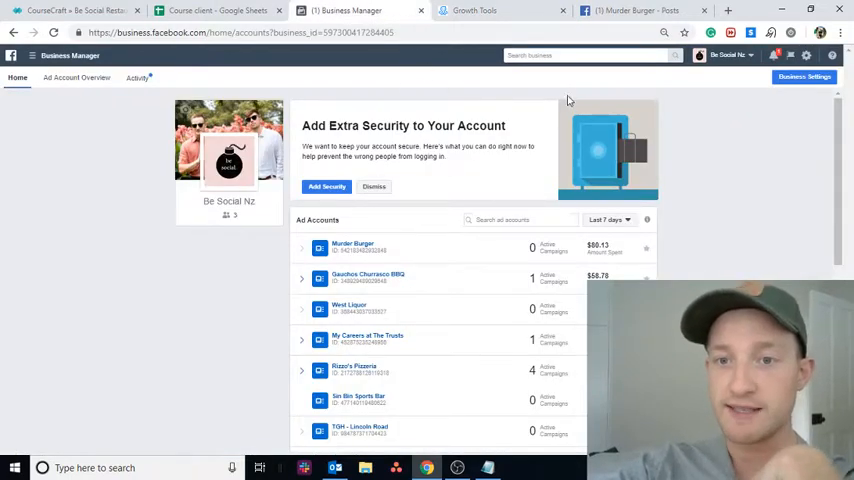
{"action": "mouse_move", "coordinate": [470, 264]}
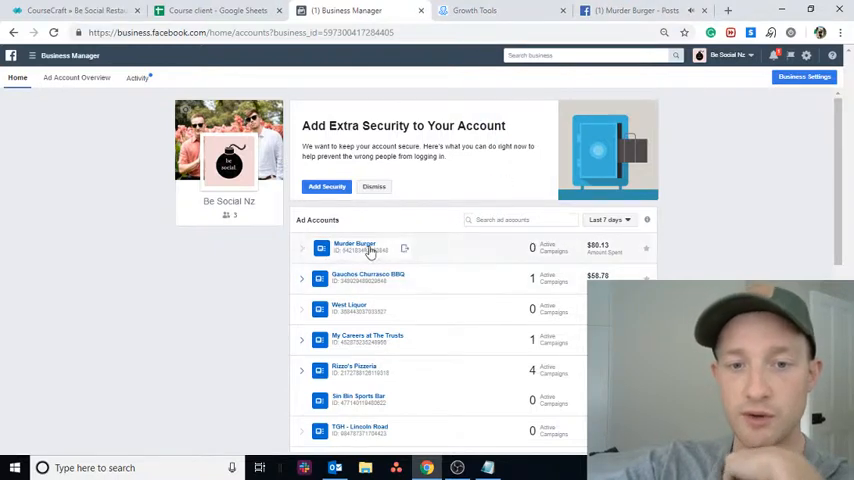
{"action": "left_click", "coordinate": [352, 246]}
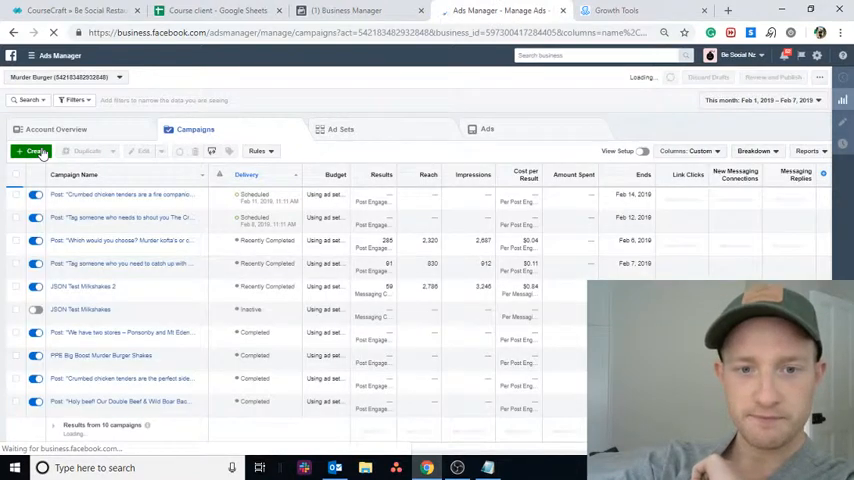
Create an Engagement campaign named "2 for 1 sides PPE" and continue to the ad set.
{"action": "left_click", "coordinate": [32, 152]}
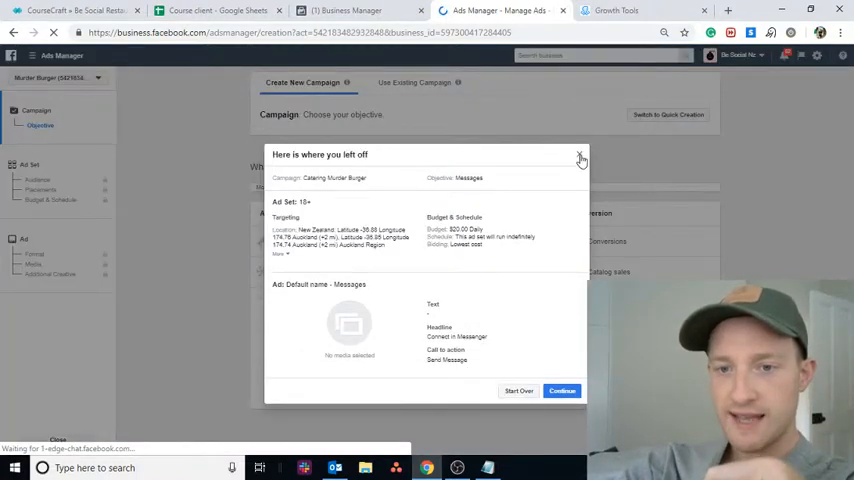
{"action": "left_click", "coordinate": [580, 160]}
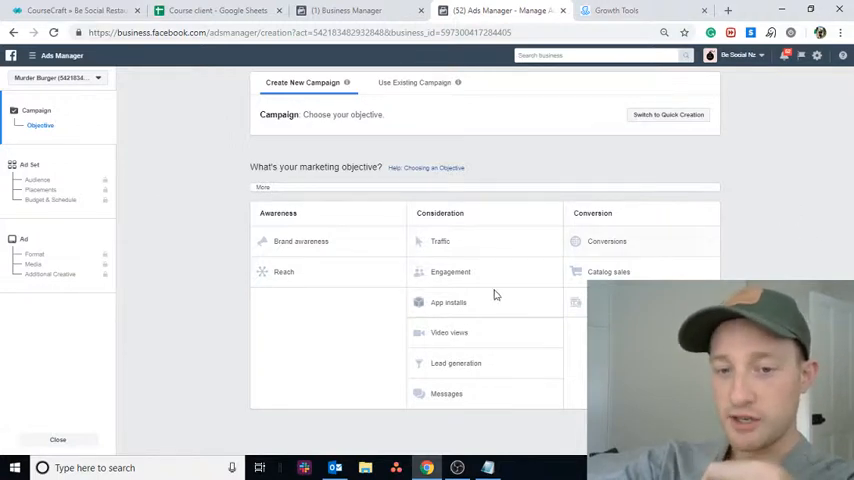
{"action": "left_click", "coordinate": [450, 272]}
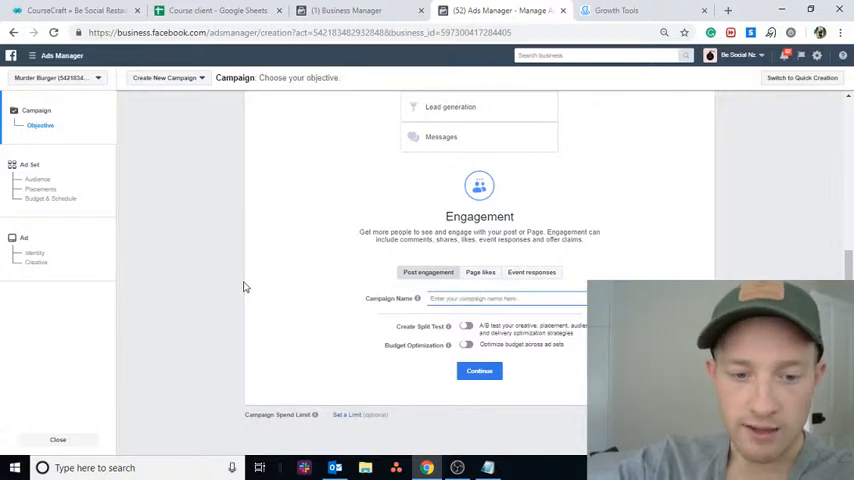
{"action": "type", "text": "2 for 1 sales PPE"}
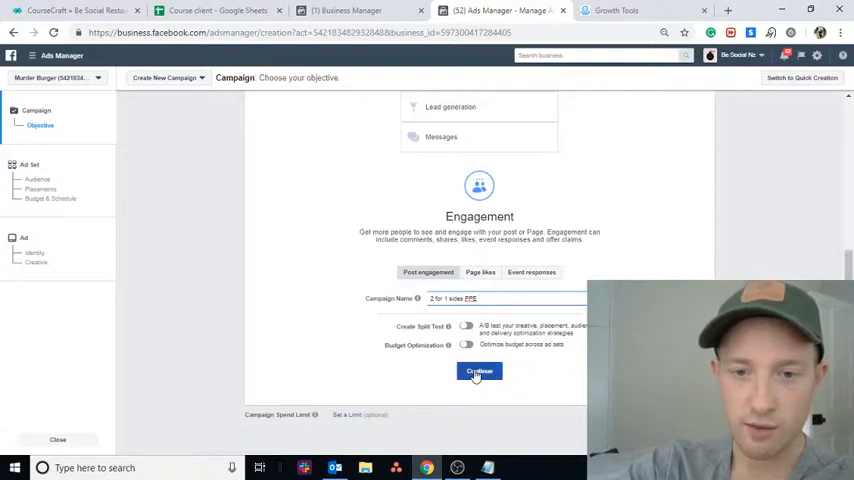
{"action": "left_click", "coordinate": [478, 372]}
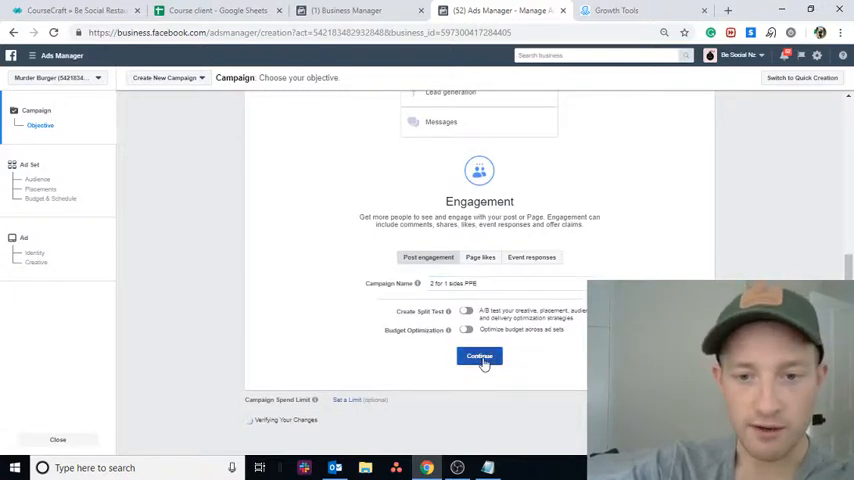
Keep the Auckland radius location and narrow the audience's upper age limit, reaching placements.
{"action": "left_click", "coordinate": [478, 356]}
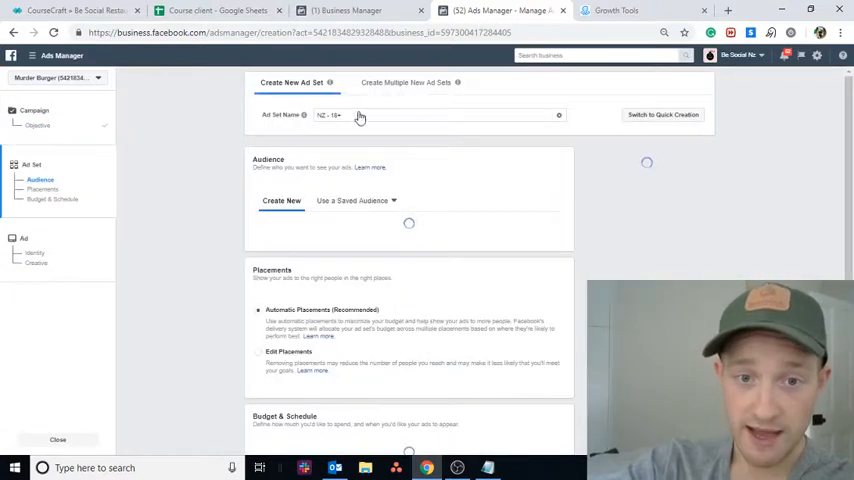
{"action": "scroll", "scroll_direction": "down", "scroll_amount": 3}
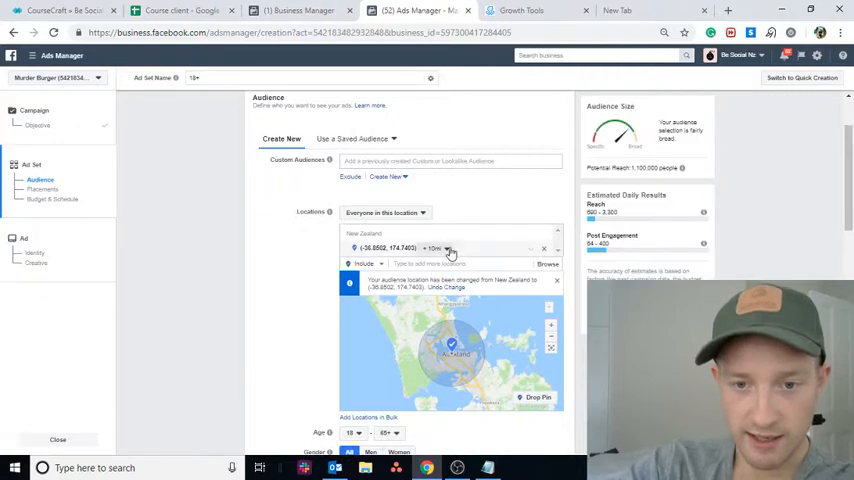
{"action": "left_click", "coordinate": [432, 248]}
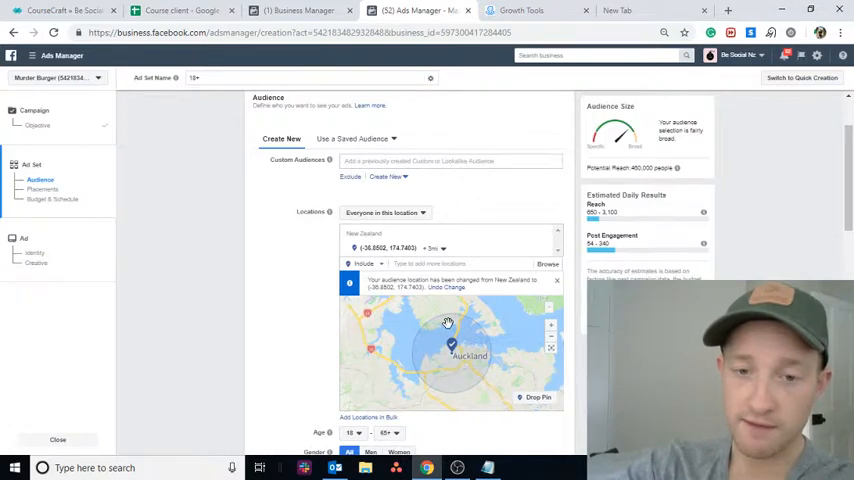
{"action": "mouse_move", "coordinate": [210, 298]}
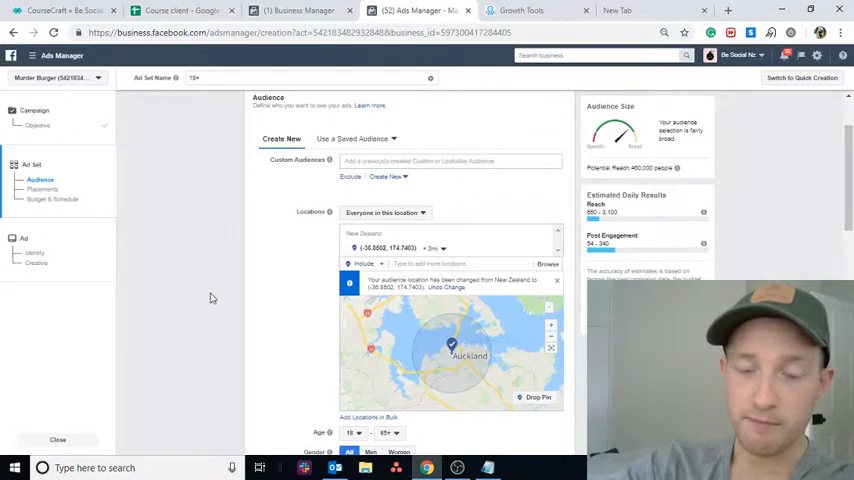
{"action": "mouse_move", "coordinate": [196, 196]}
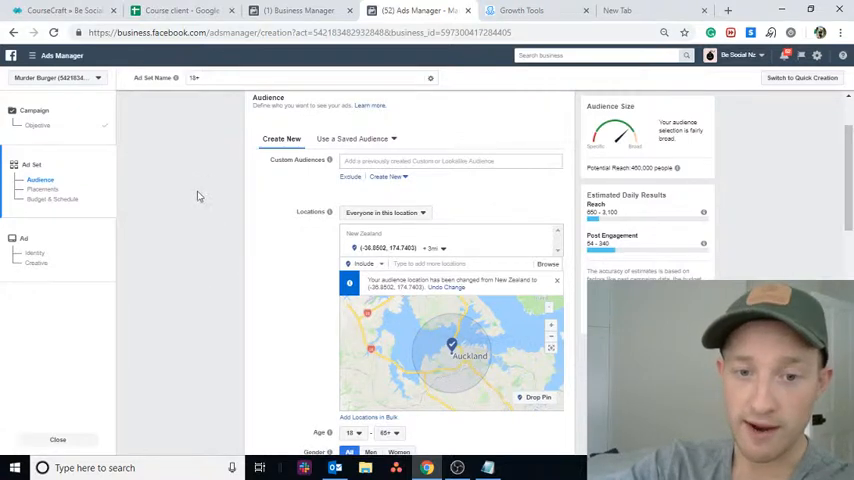
{"action": "scroll", "scroll_direction": "down", "scroll_amount": 3}
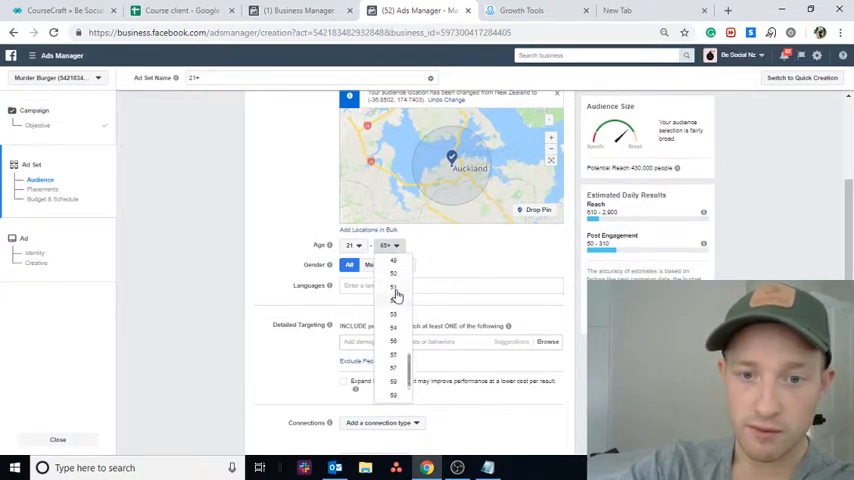
{"action": "left_click", "coordinate": [392, 288]}
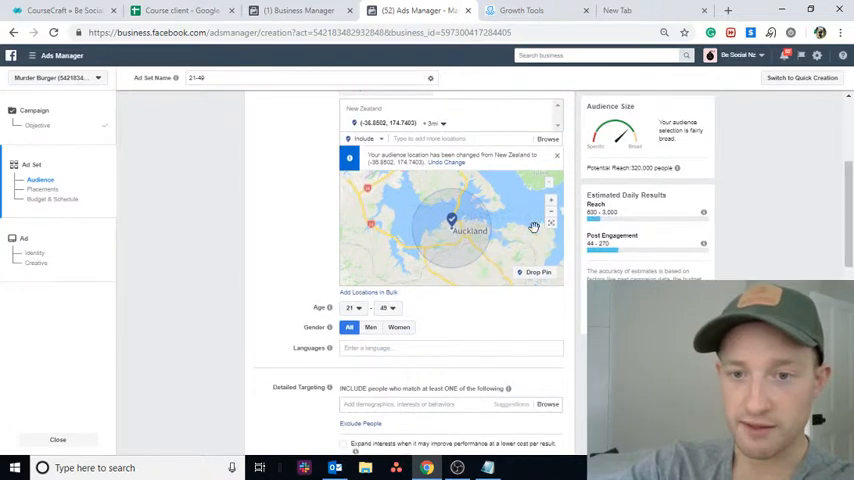
{"action": "mouse_move", "coordinate": [478, 252]}
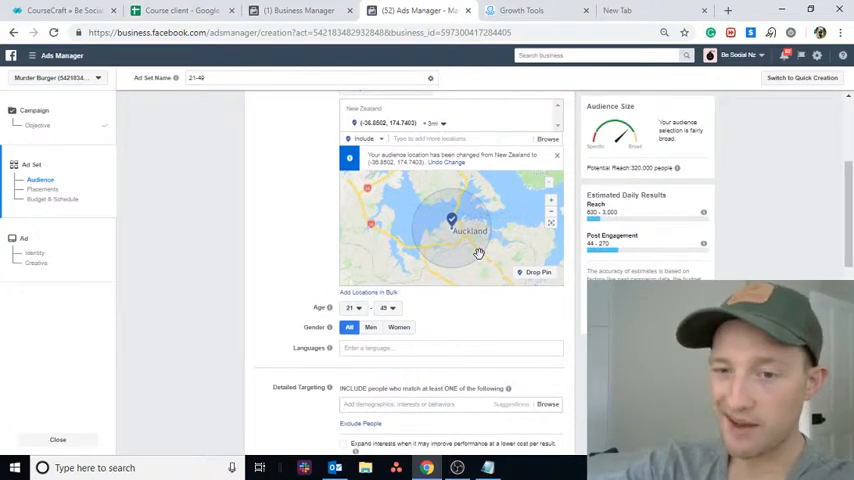
{"action": "scroll", "scroll_direction": "down", "scroll_amount": 3}
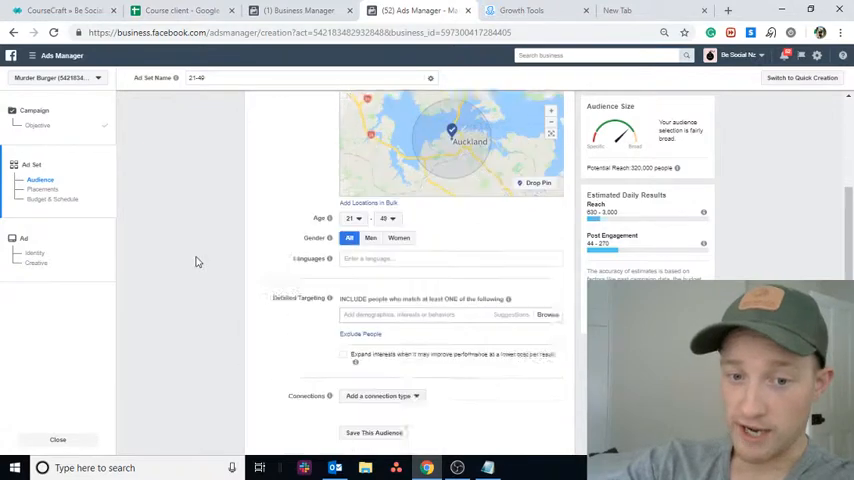
{"action": "scroll", "scroll_direction": "down", "scroll_amount": 3}
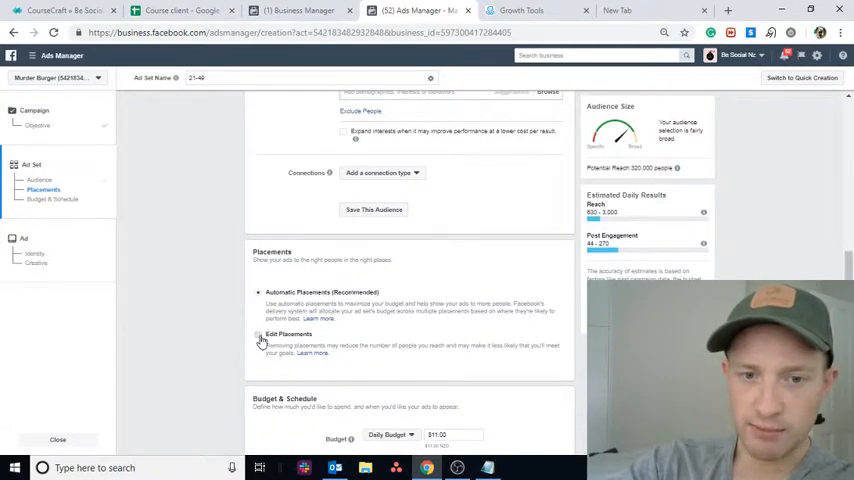
Enter a $20.00 daily budget and schedule the ad set Feb 7 to Feb 14, 2018, then continue.
{"action": "left_click", "coordinate": [260, 334]}
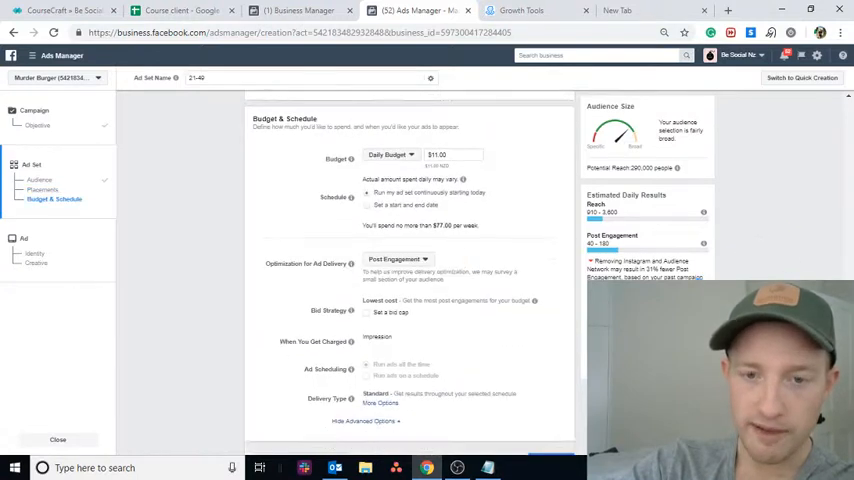
{"action": "left_click", "coordinate": [454, 154]}
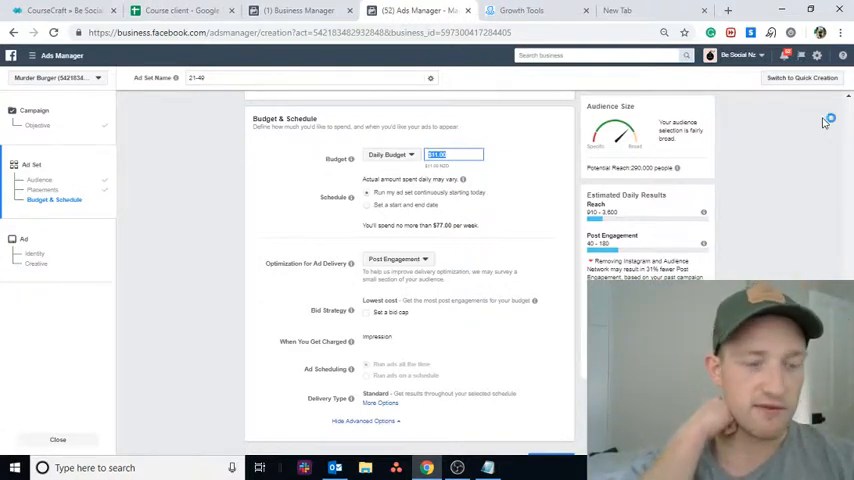
{"action": "mouse_move", "coordinate": [816, 140]}
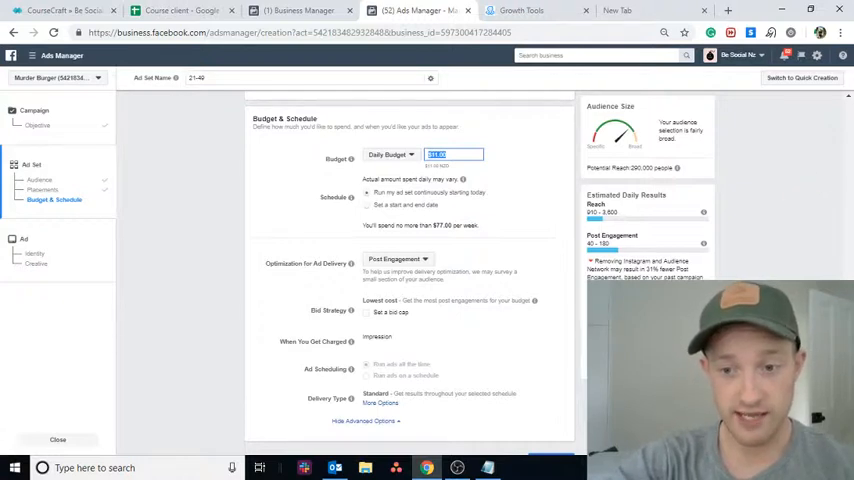
{"action": "mouse_move", "coordinate": [224, 204]}
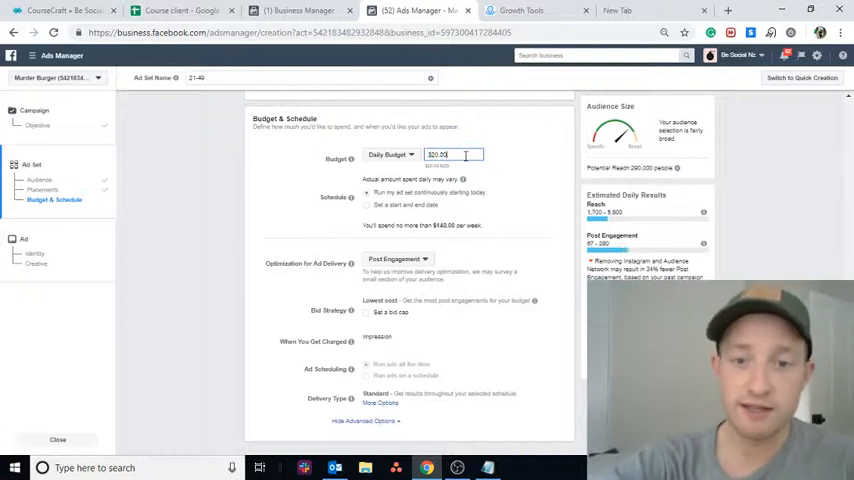
{"action": "left_click", "coordinate": [368, 204]}
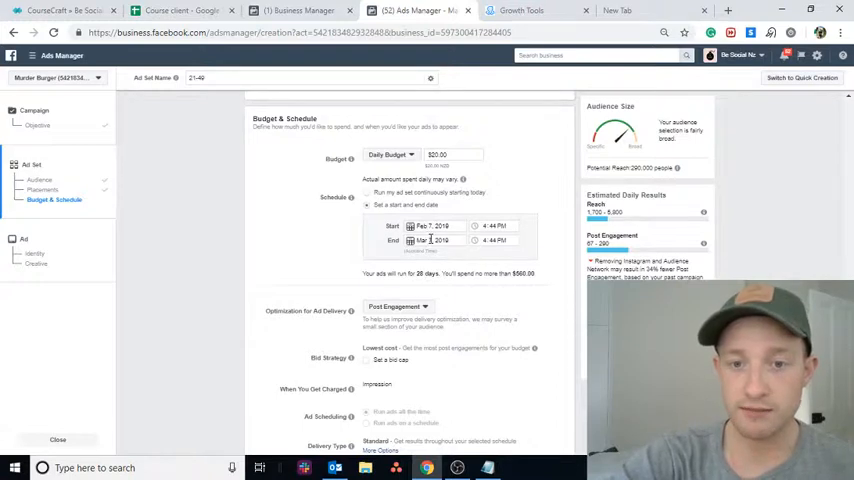
{"action": "left_click", "coordinate": [436, 240]}
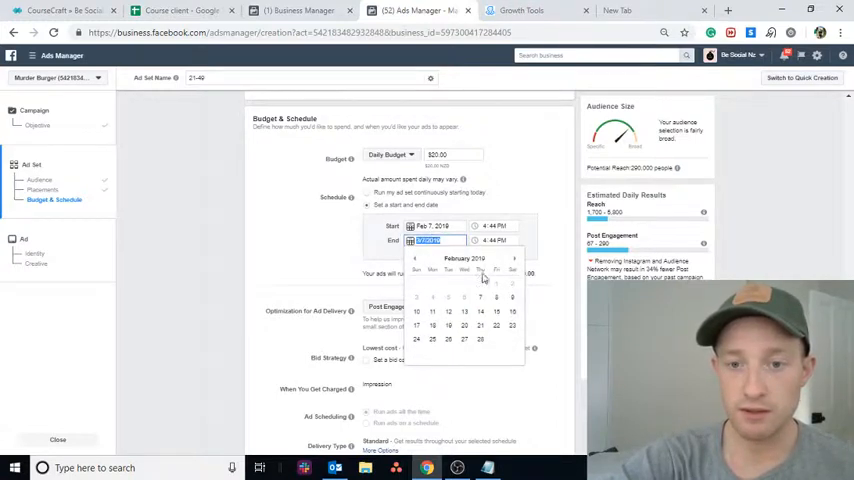
{"action": "left_click", "coordinate": [480, 324]}
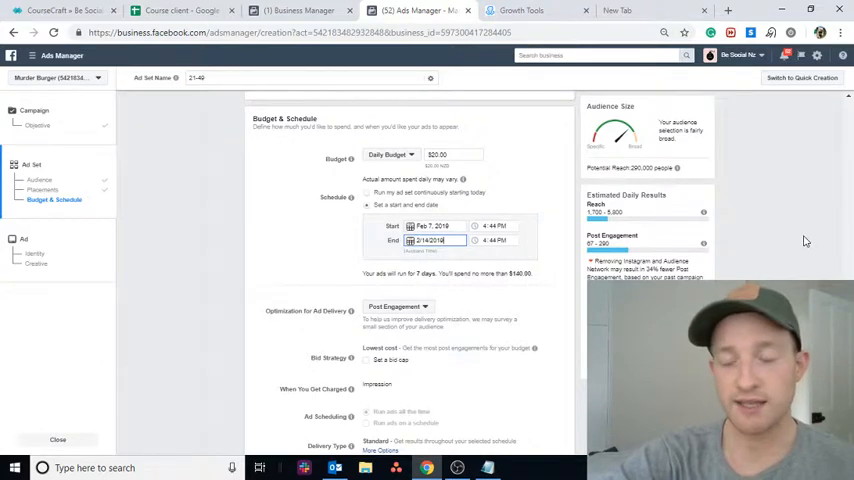
{"action": "scroll", "scroll_direction": "down", "scroll_amount": 3}
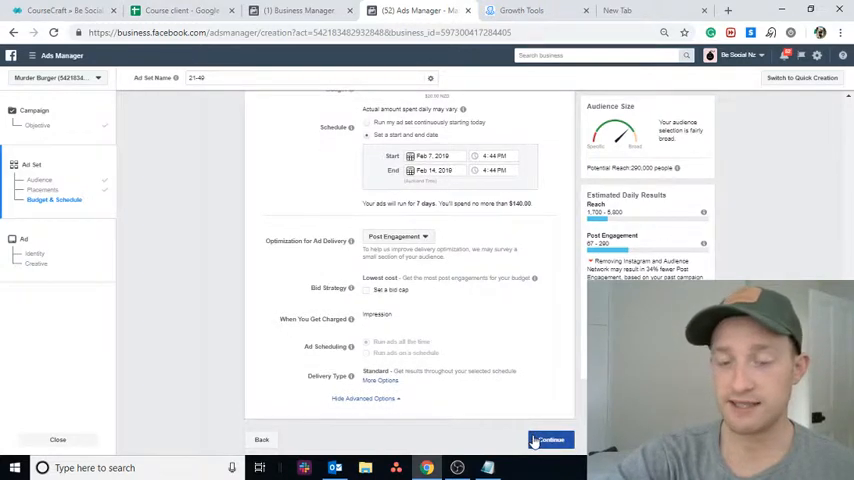
Choose Murder Burger as the ad's Facebook Page and review its existing posts without picking one.
{"action": "left_click", "coordinate": [548, 440]}
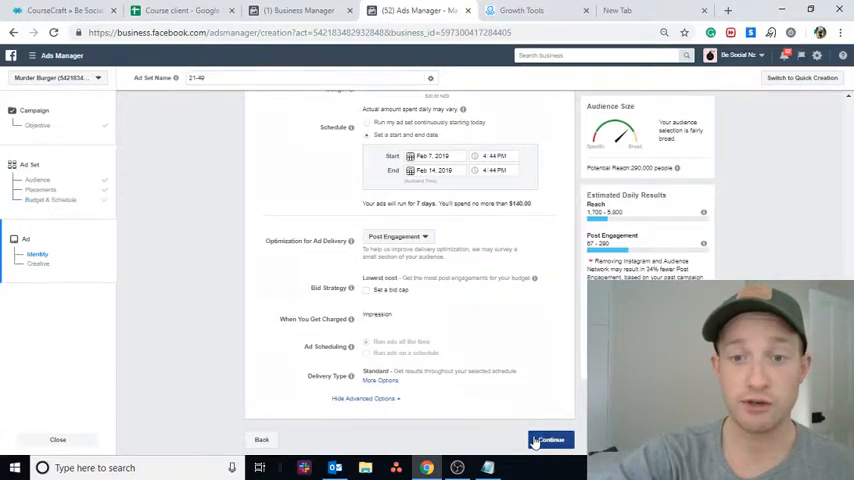
{"action": "left_click", "coordinate": [548, 440]}
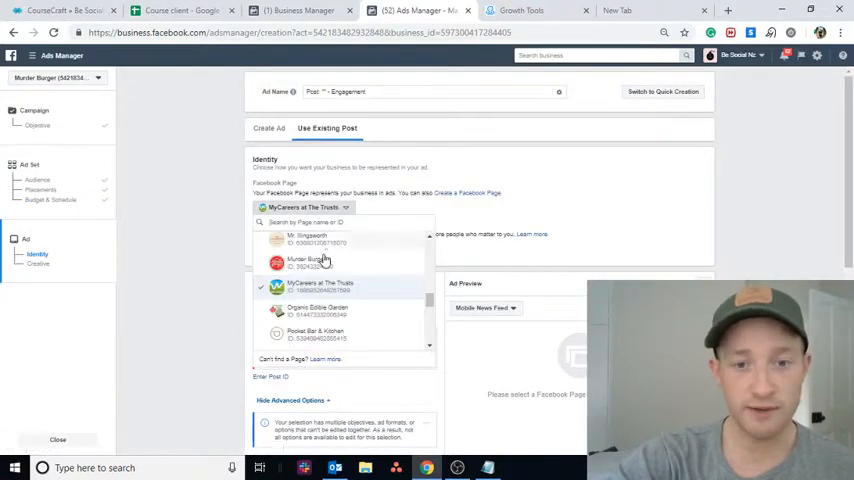
{"action": "left_click", "coordinate": [306, 260]}
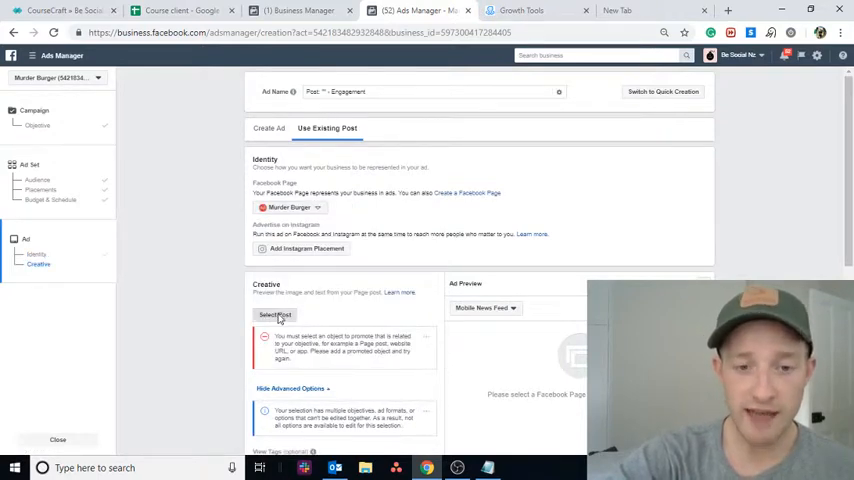
{"action": "left_click", "coordinate": [276, 316]}
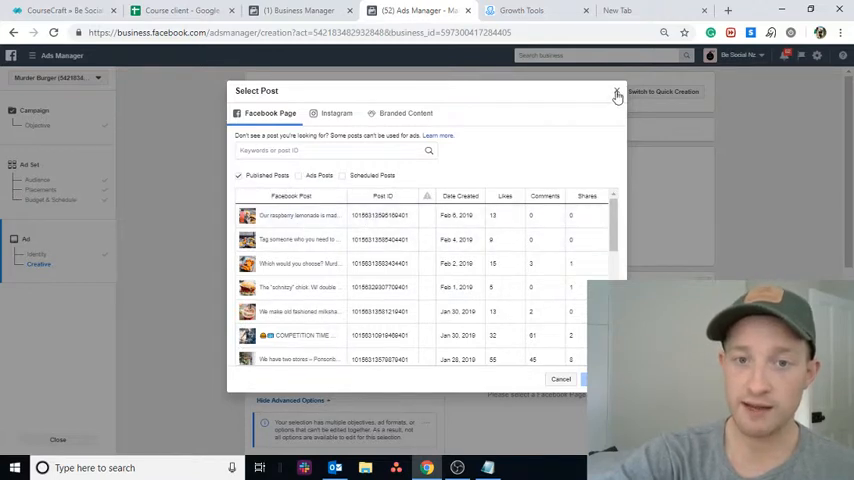
{"action": "left_click", "coordinate": [618, 96]}
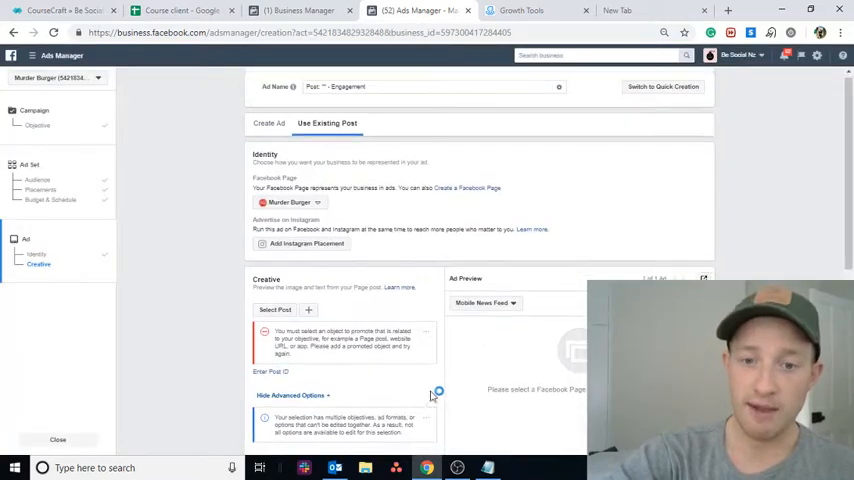
{"action": "scroll", "scroll_direction": "down", "scroll_amount": 3}
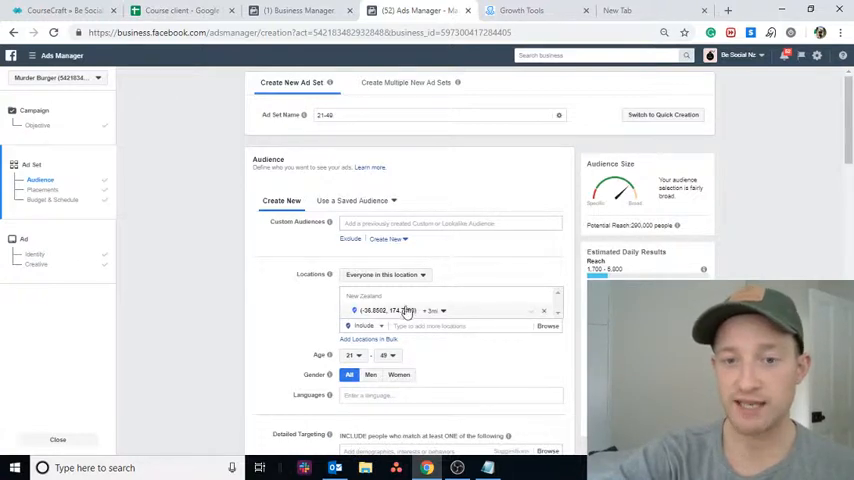
Back on the ad set, choose Edit Placements to list Facebook, Instagram and Audience Network placements.
{"action": "scroll", "scroll_direction": "down", "scroll_amount": 3}
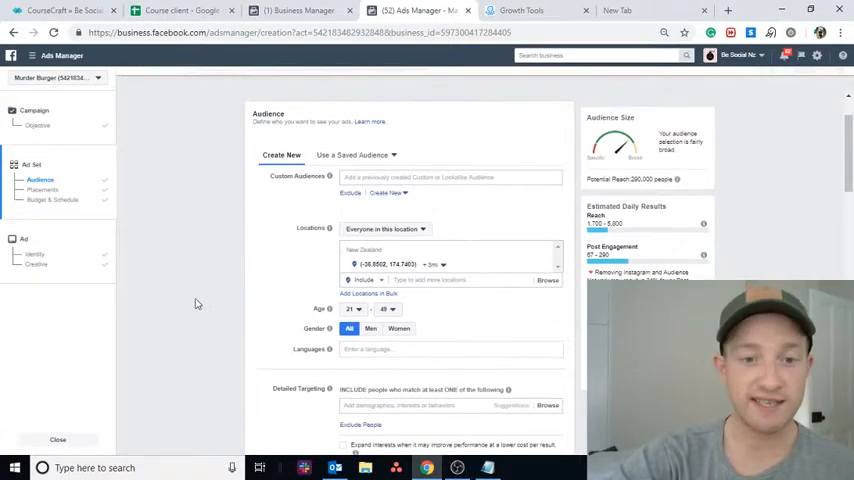
{"action": "left_click", "coordinate": [44, 188]}
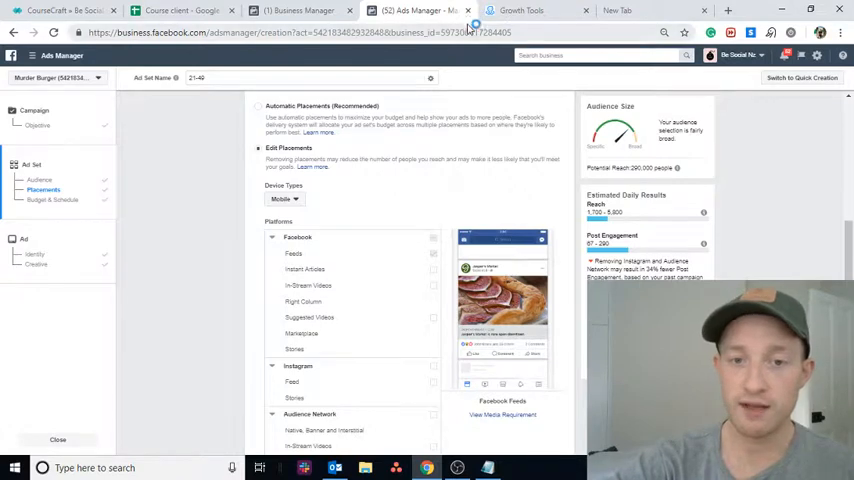
{"action": "scroll", "scroll_direction": "up", "scroll_amount": 3}
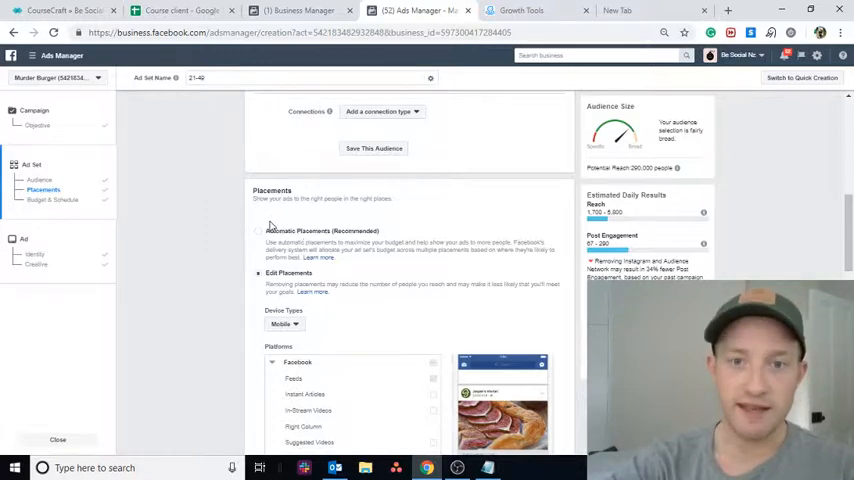
{"action": "mouse_move", "coordinate": [468, 12]}
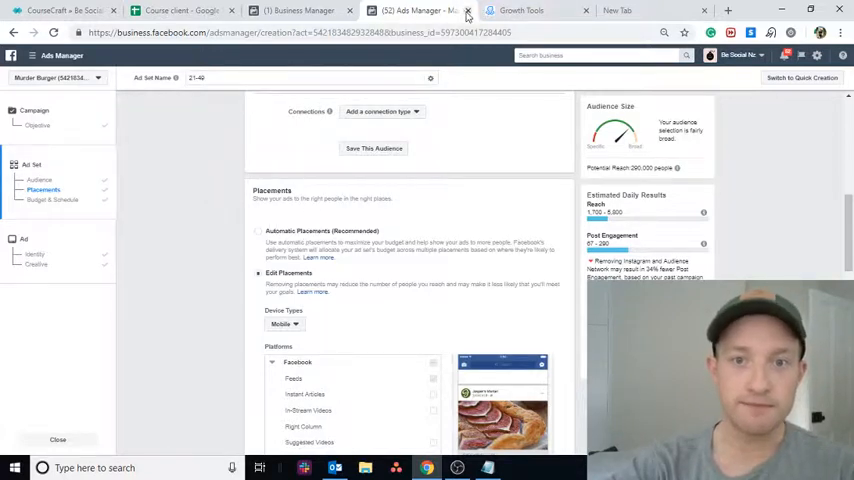